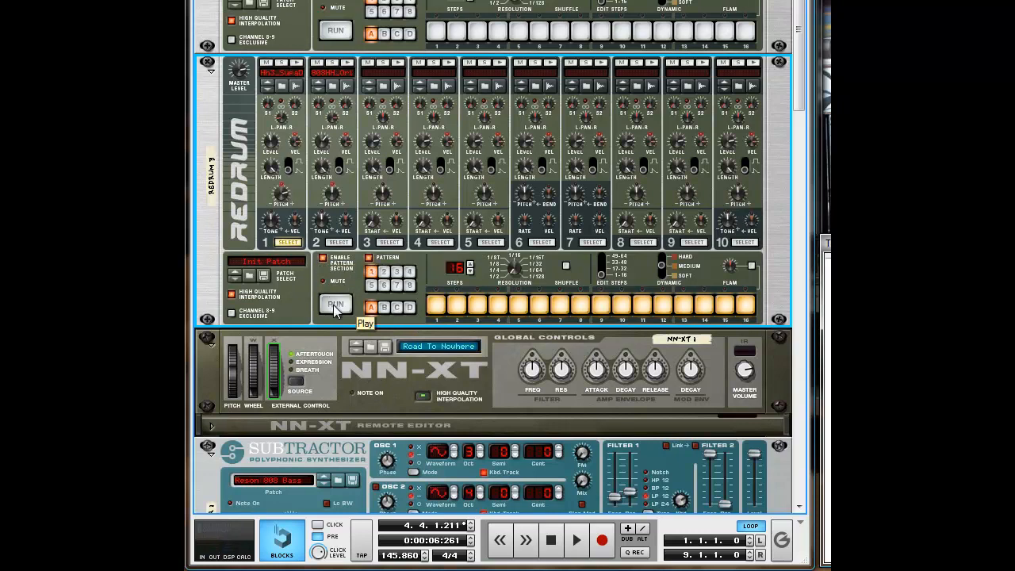
# Start the Redrum pattern running to audition it
pyautogui.click(334, 305)
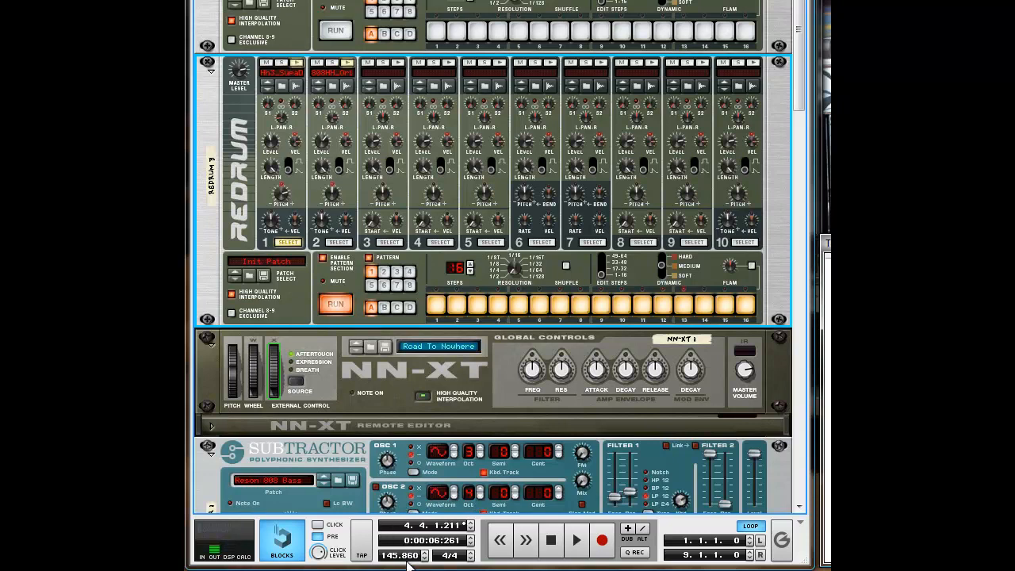
pyautogui.moveTo(428, 328)
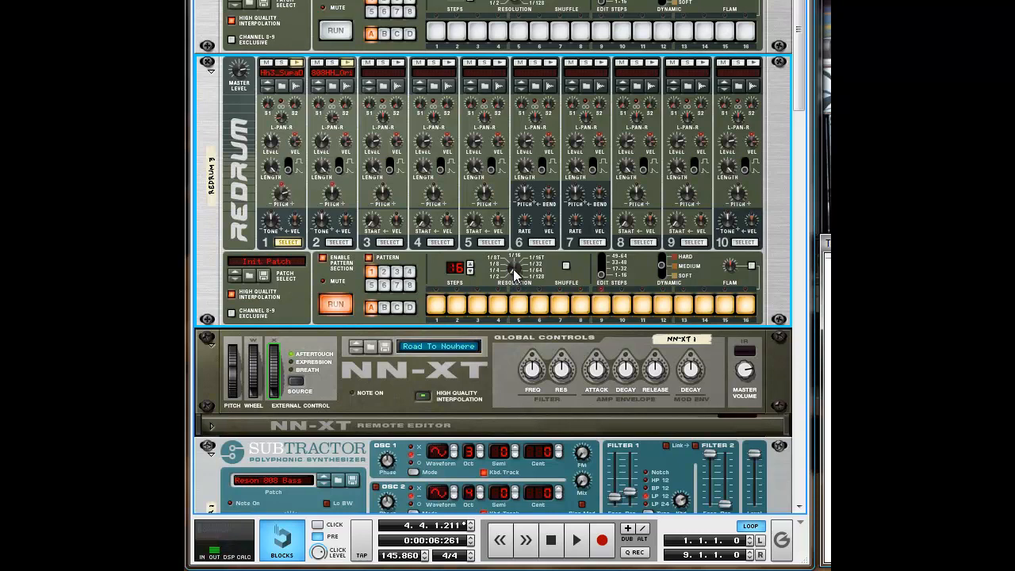
pyautogui.moveTo(516, 262)
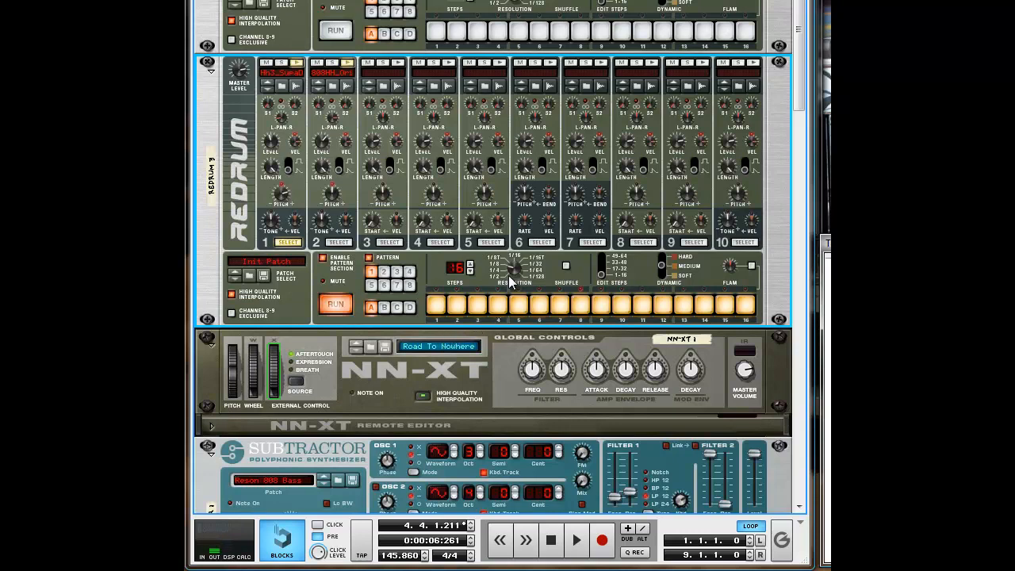
pyautogui.moveTo(516, 266)
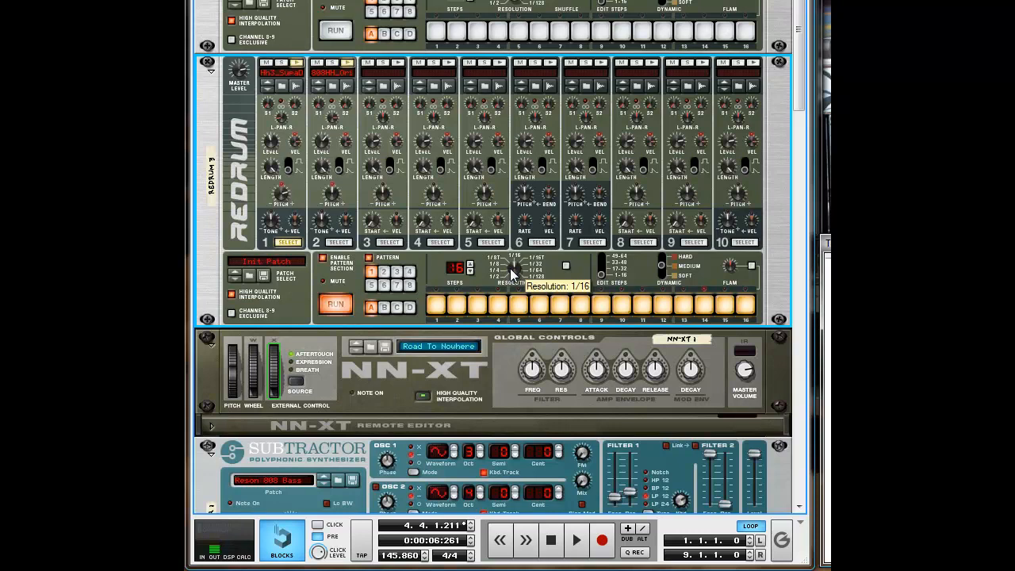
pyautogui.moveTo(494, 324)
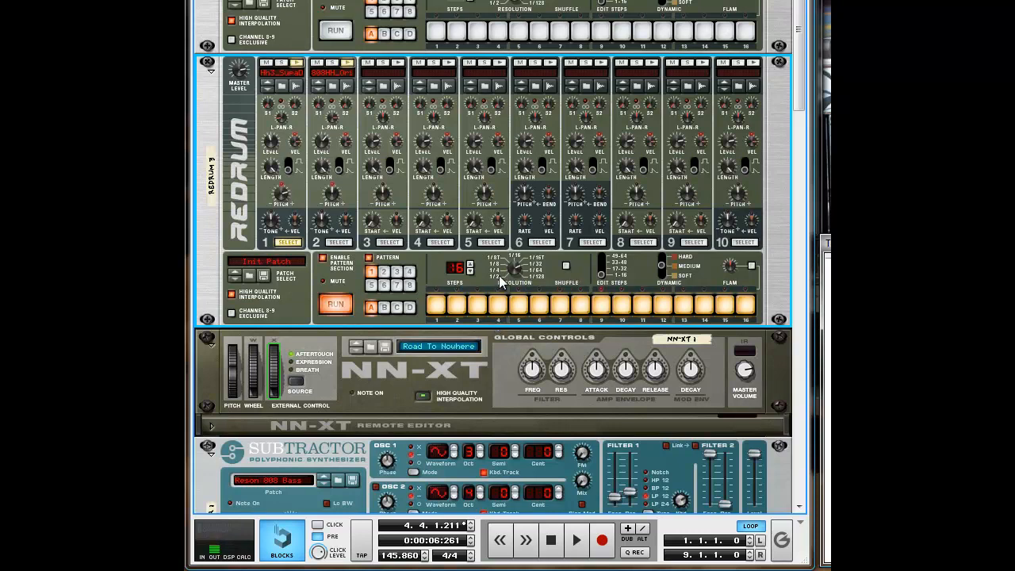
pyautogui.moveTo(511, 273)
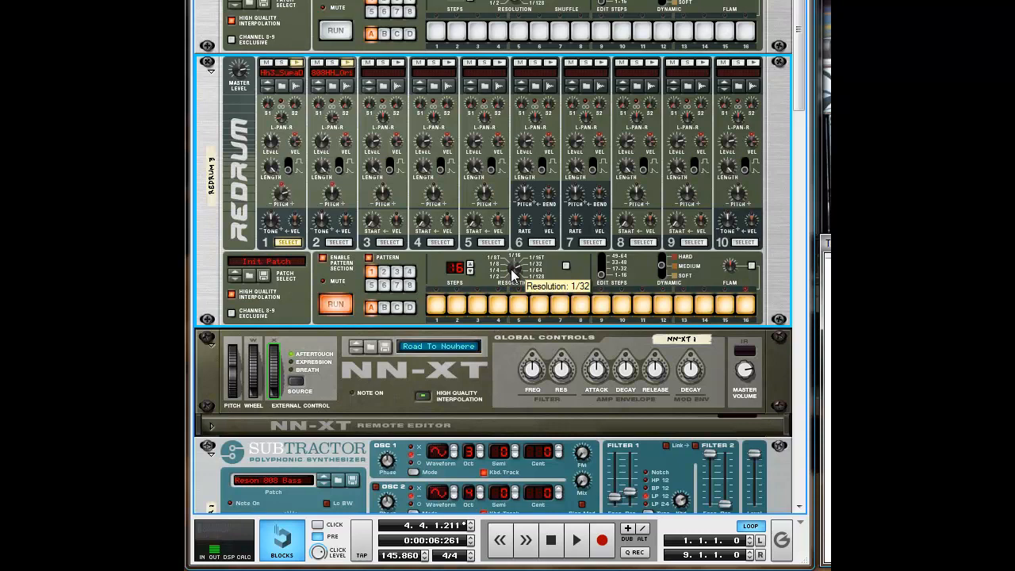
pyautogui.moveTo(479, 368)
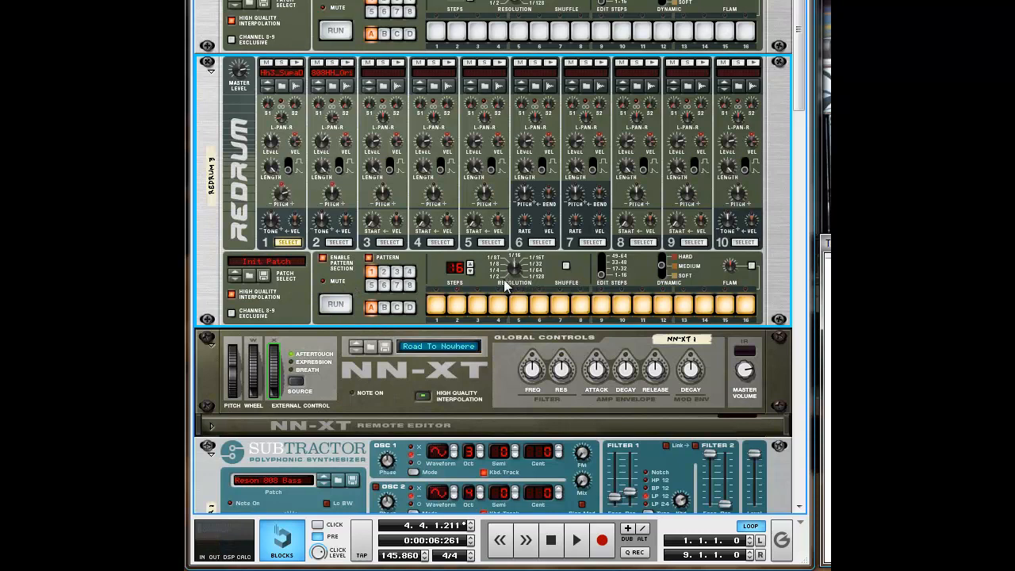
pyautogui.moveTo(498, 325)
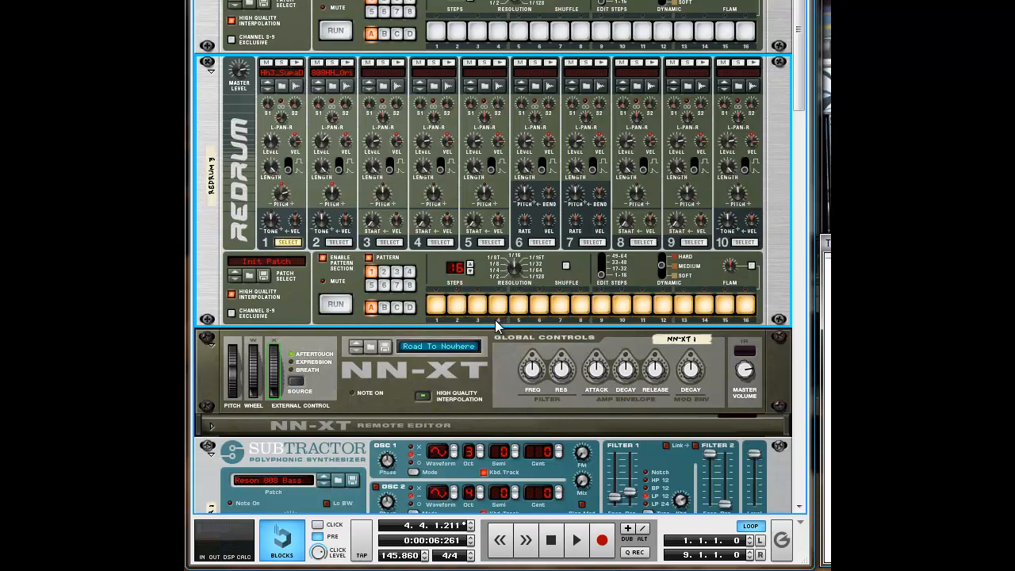
# Run the Redrum pattern again and raise its Steps count from 16 to 32
pyautogui.click(335, 304)
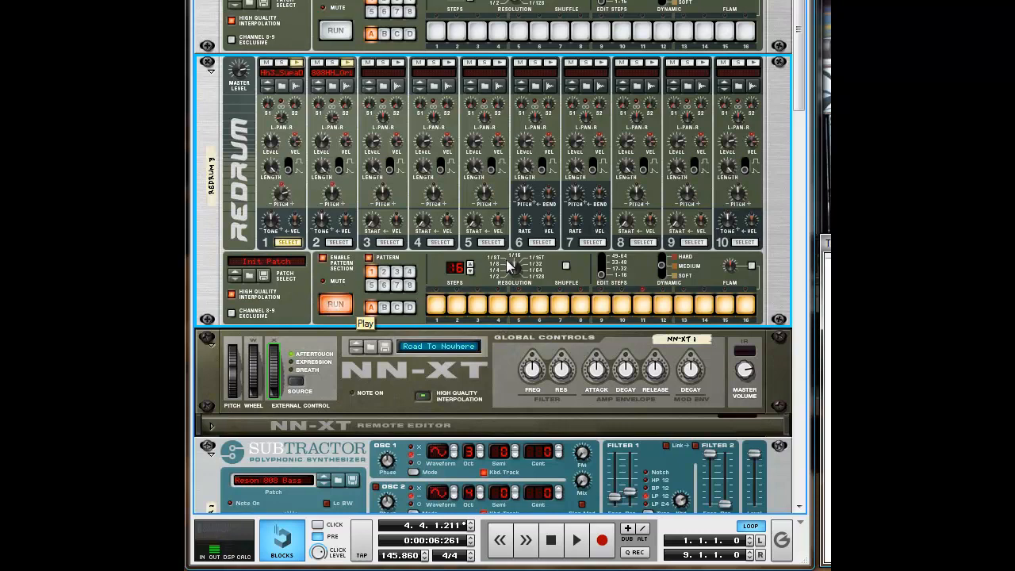
pyautogui.moveTo(508, 282)
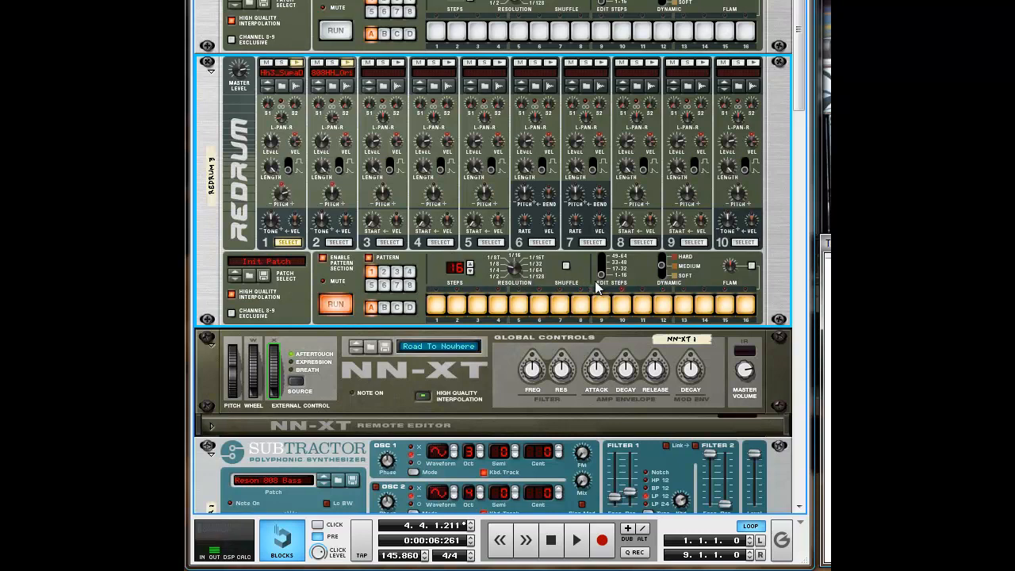
pyautogui.moveTo(600, 279)
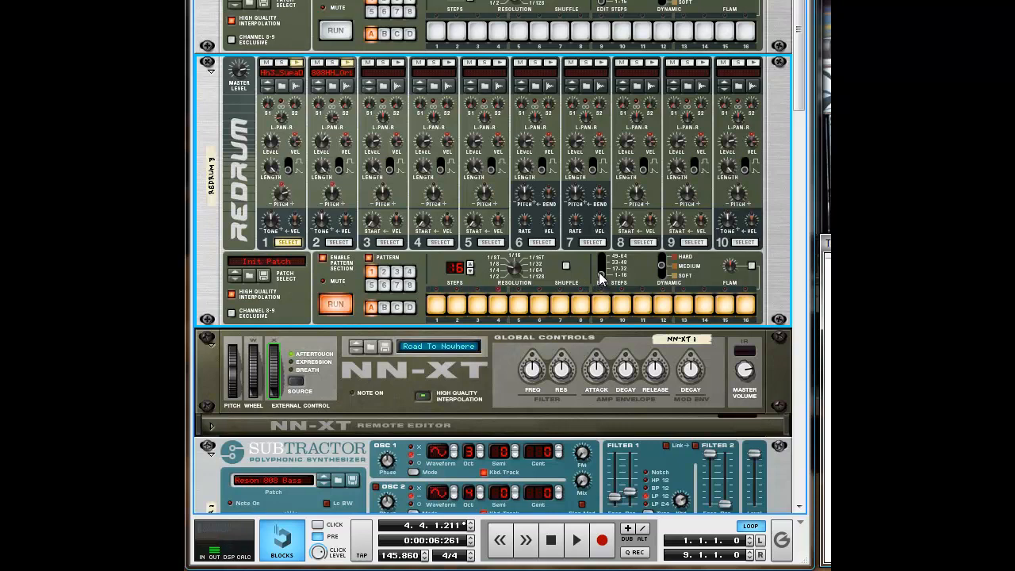
pyautogui.moveTo(599, 276)
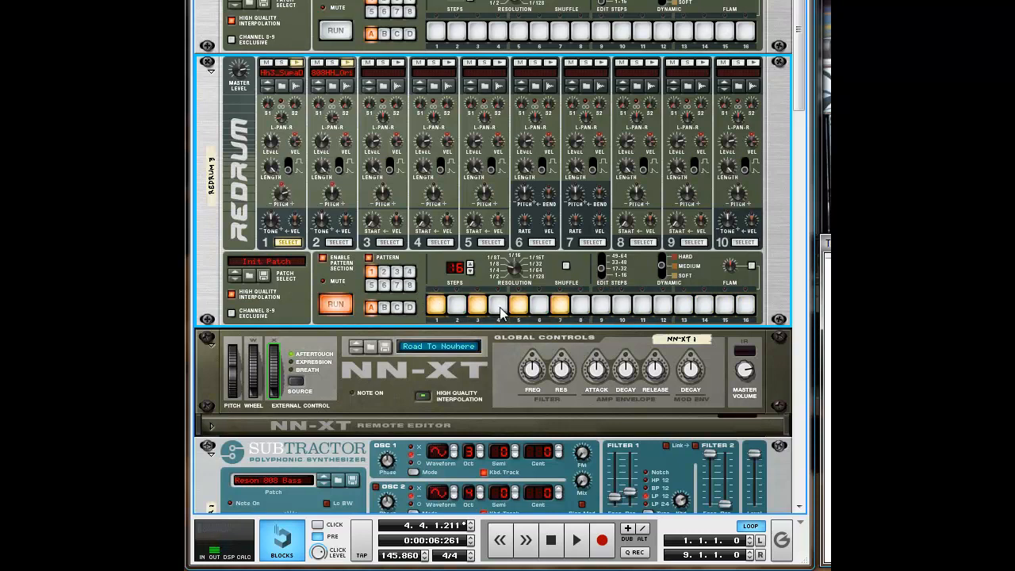
pyautogui.click(539, 305)
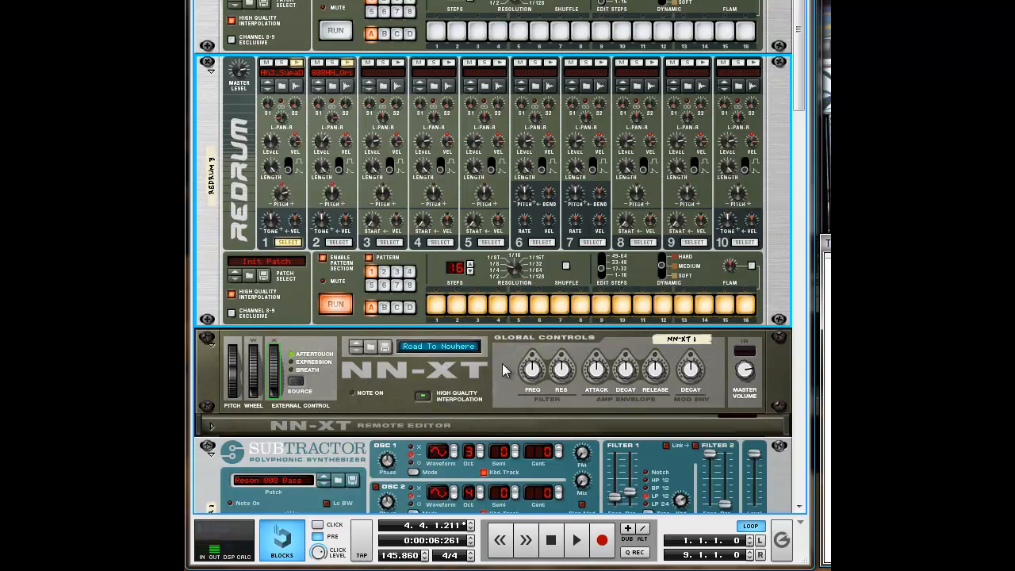
pyautogui.moveTo(604, 276)
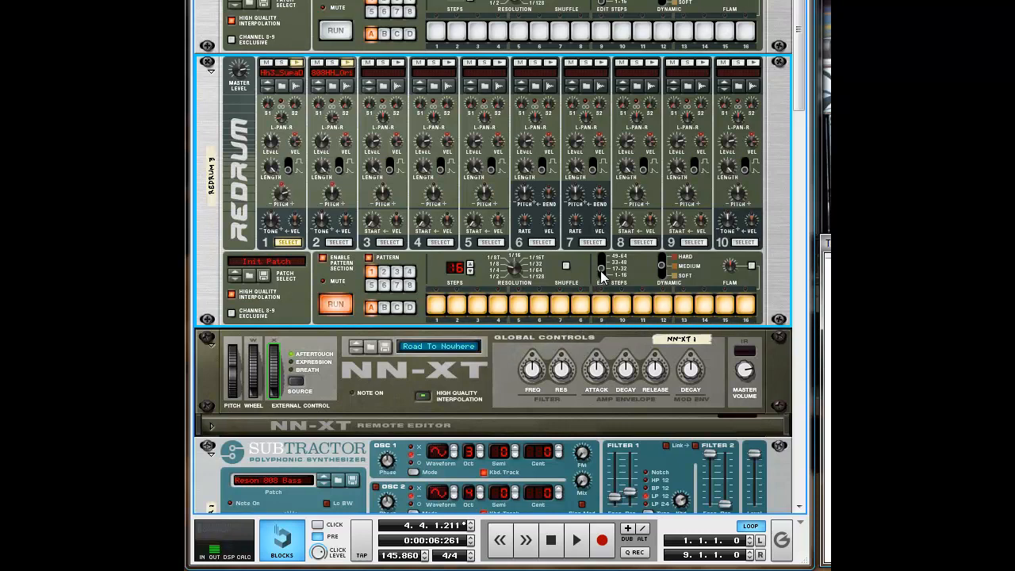
pyautogui.moveTo(601, 276)
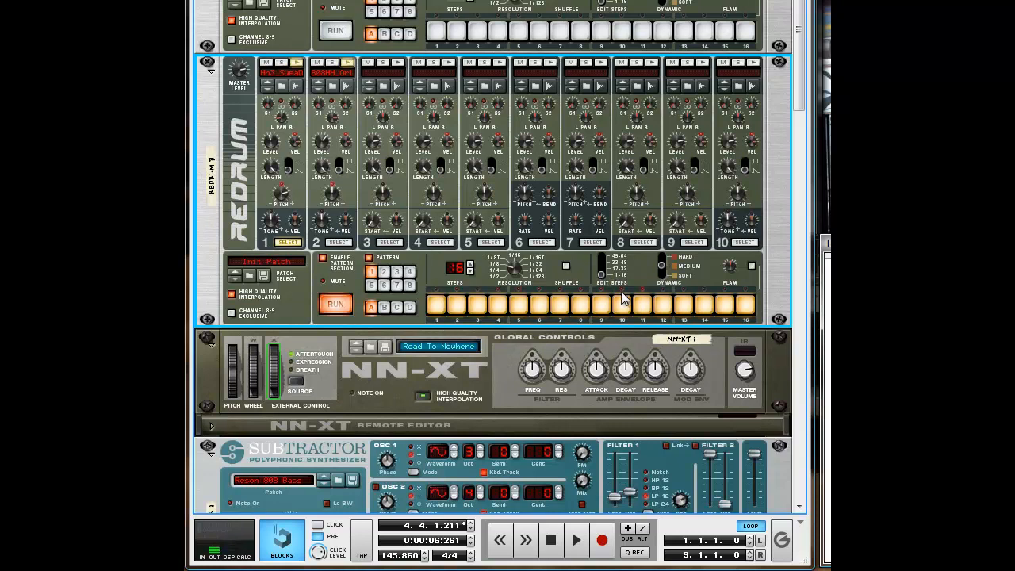
pyautogui.moveTo(604, 282)
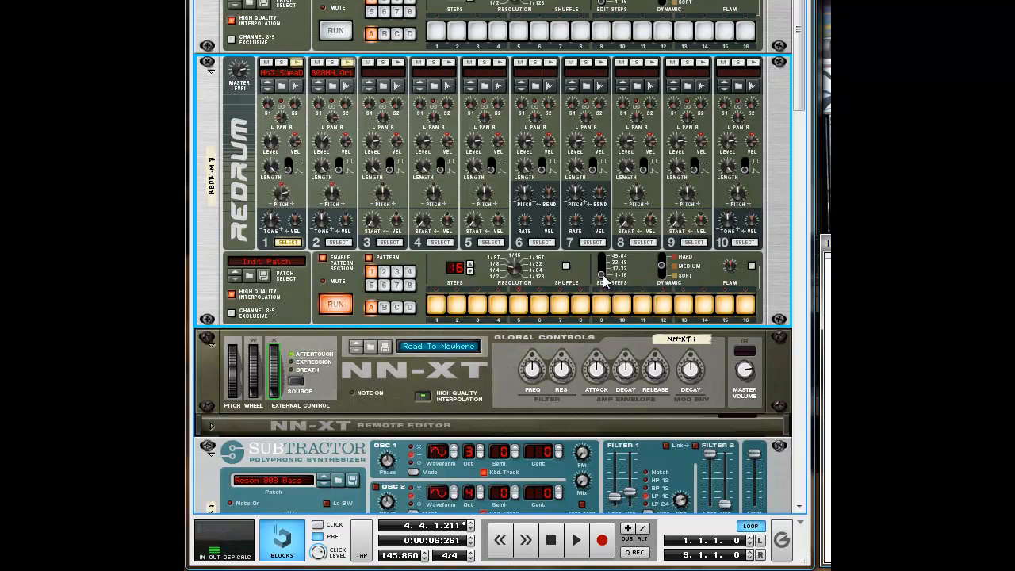
pyautogui.moveTo(681, 309)
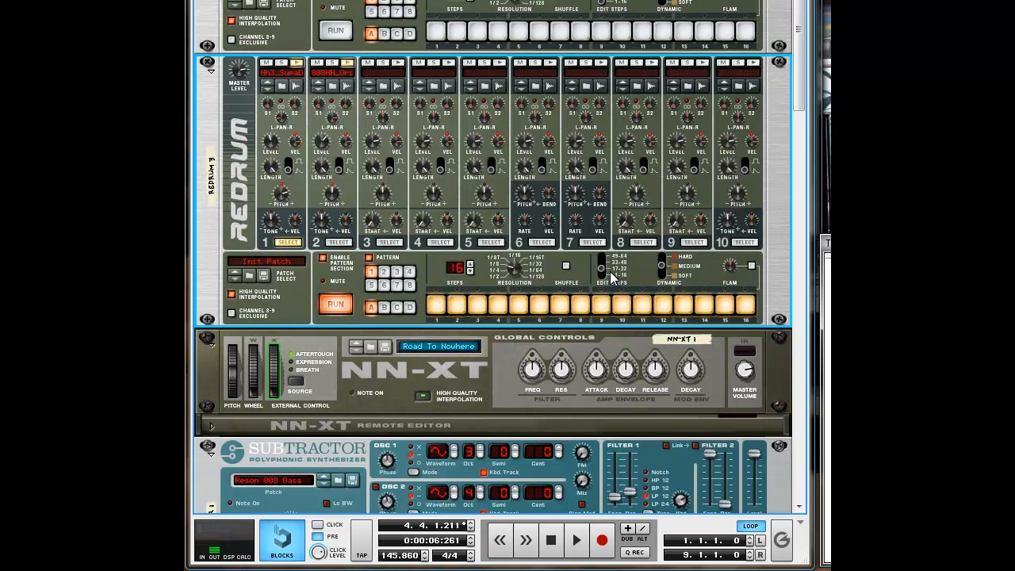
pyautogui.moveTo(606, 273)
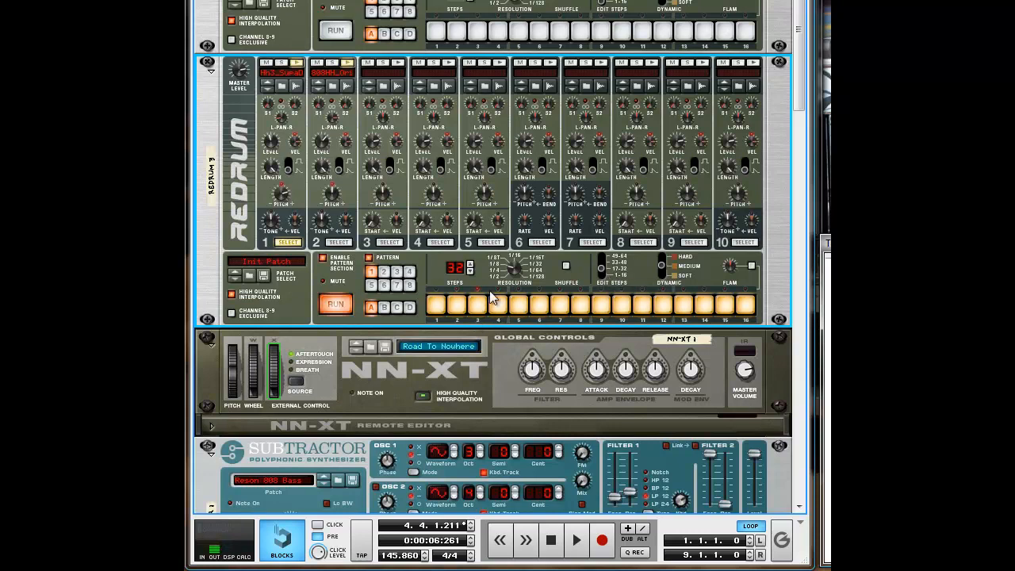
pyautogui.moveTo(717, 307)
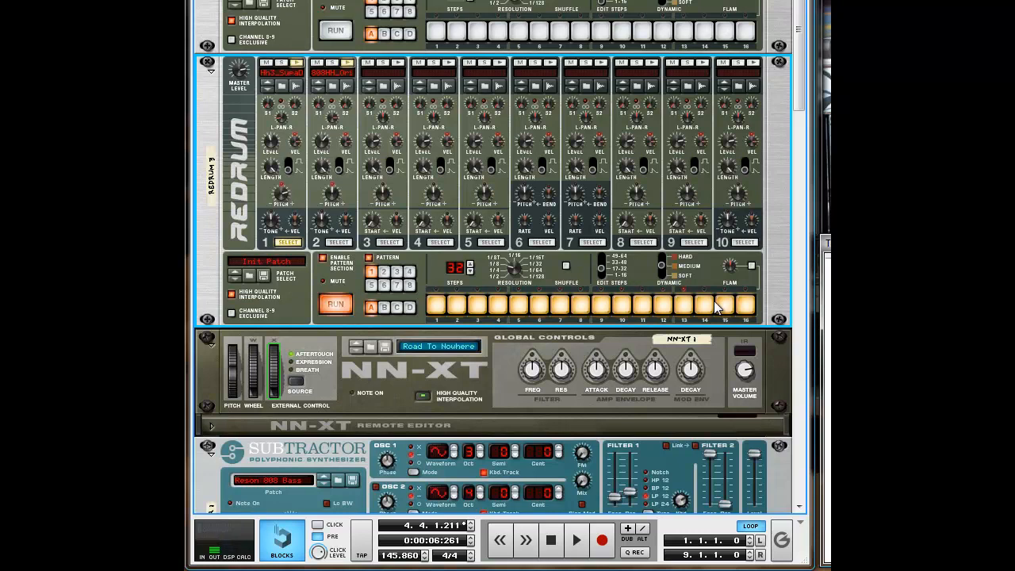
pyautogui.moveTo(603, 285)
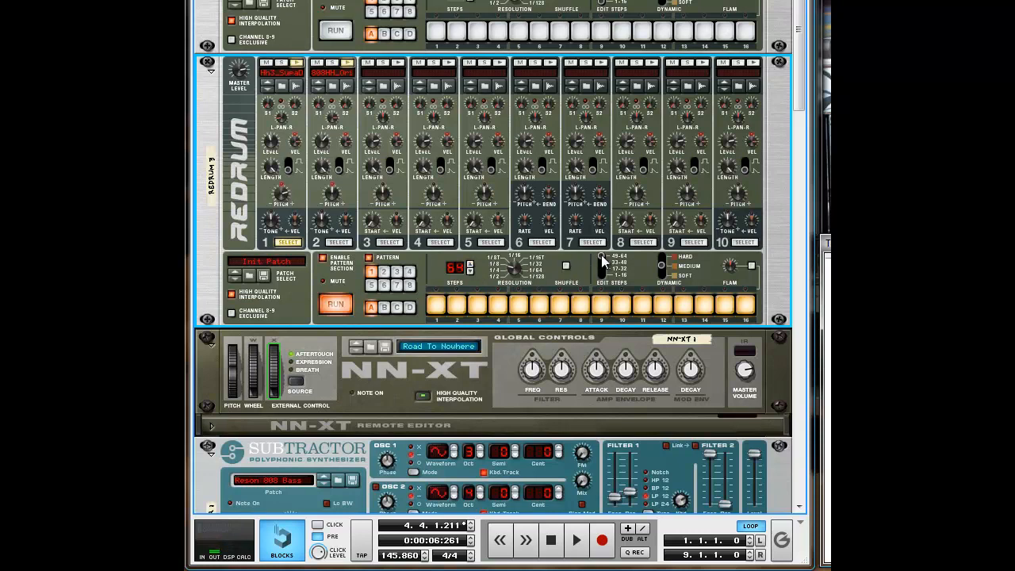
pyautogui.moveTo(604, 265)
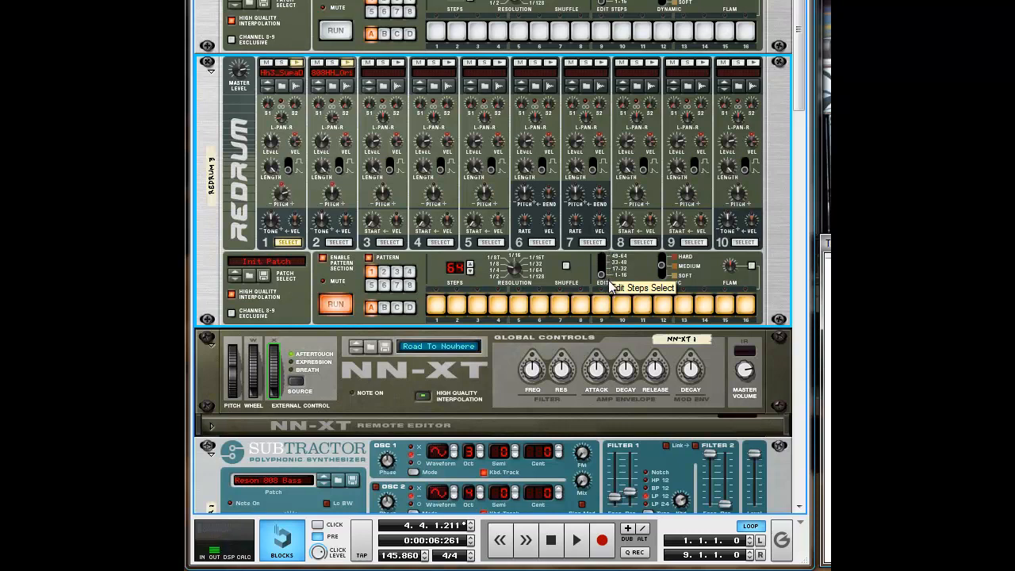
pyautogui.moveTo(603, 284)
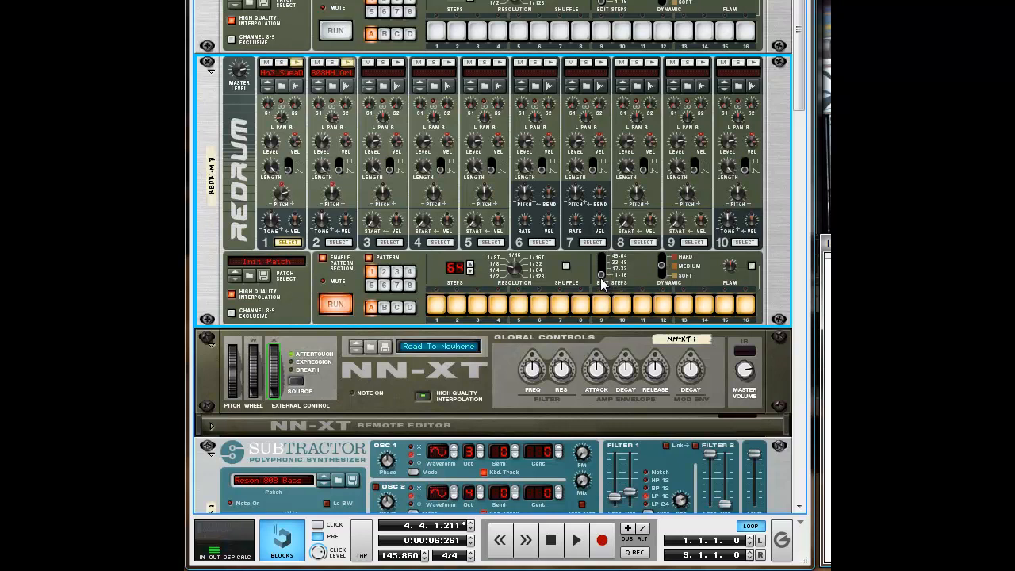
pyautogui.moveTo(399, 333)
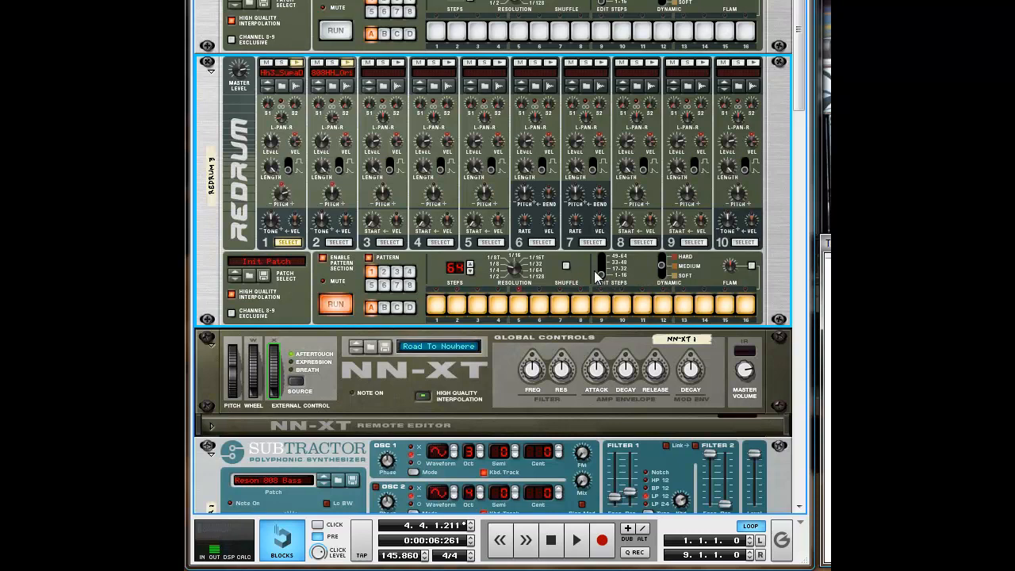
# Run the lower Redrum to hear its programmed step pattern
pyautogui.click(336, 304)
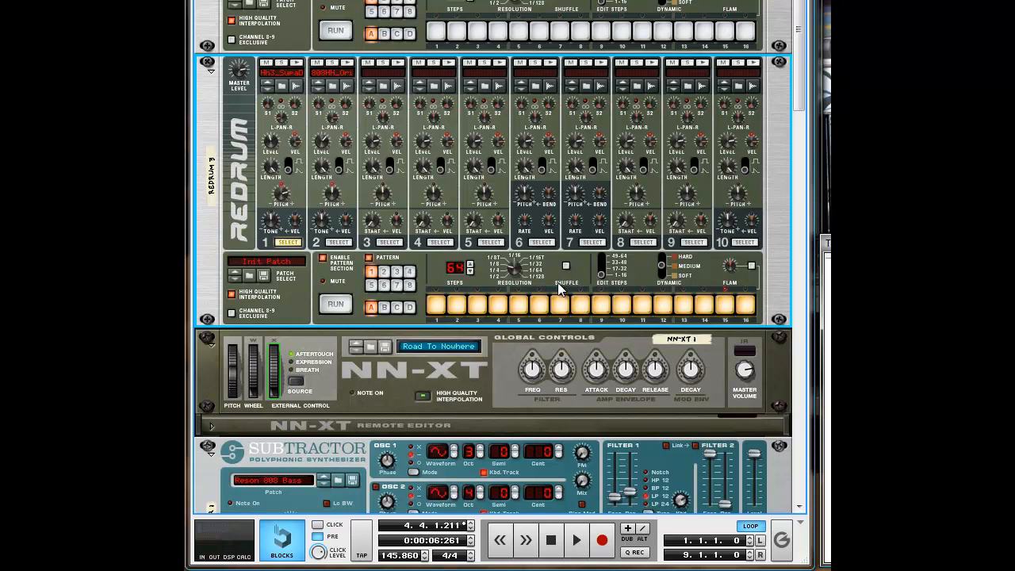
# Adjust the lower Redrum's pattern settings and bring up its device context menu
pyautogui.click(384, 272)
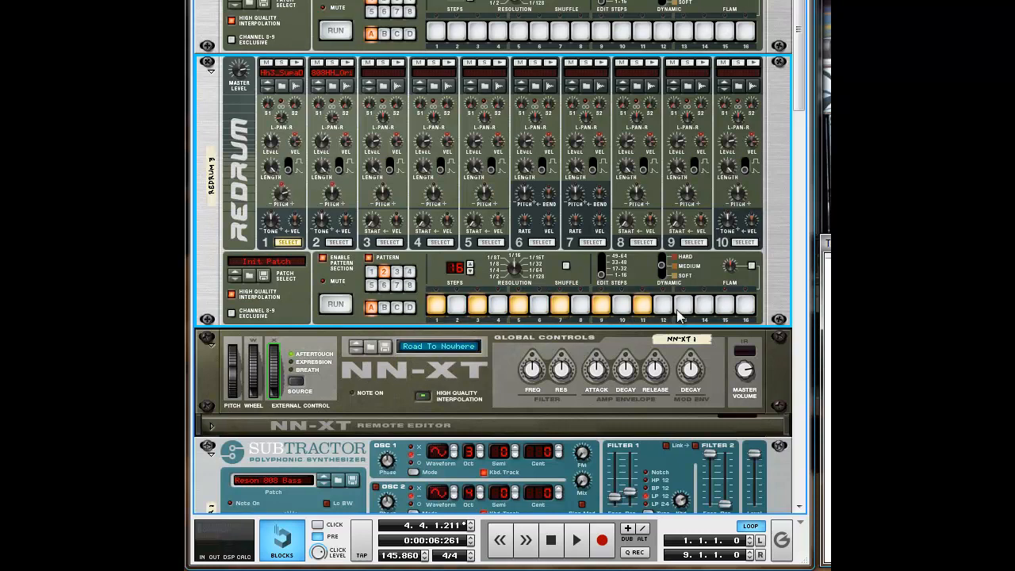
pyautogui.click(334, 304)
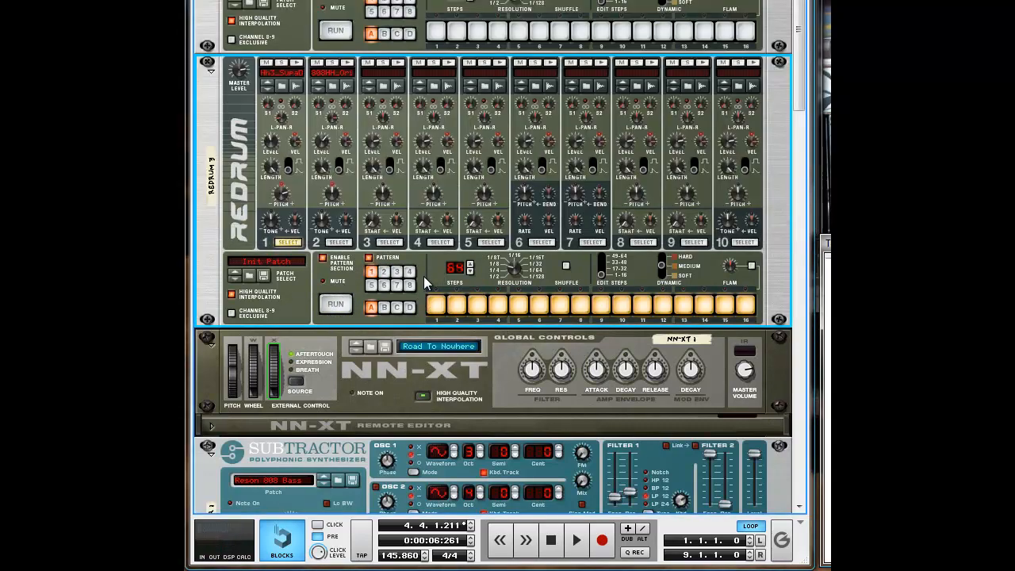
pyautogui.rightClick(425, 283)
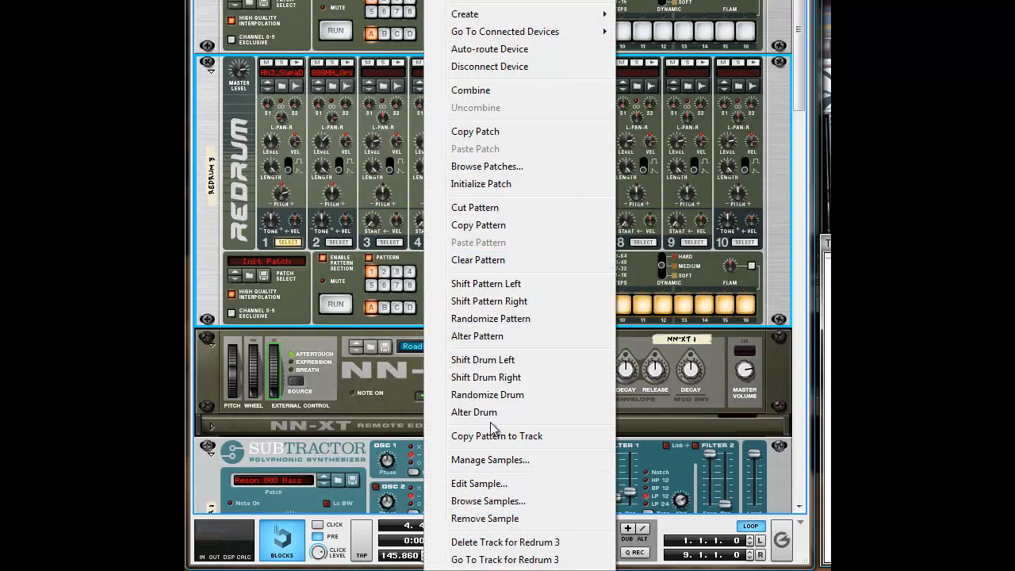
pyautogui.moveTo(492, 440)
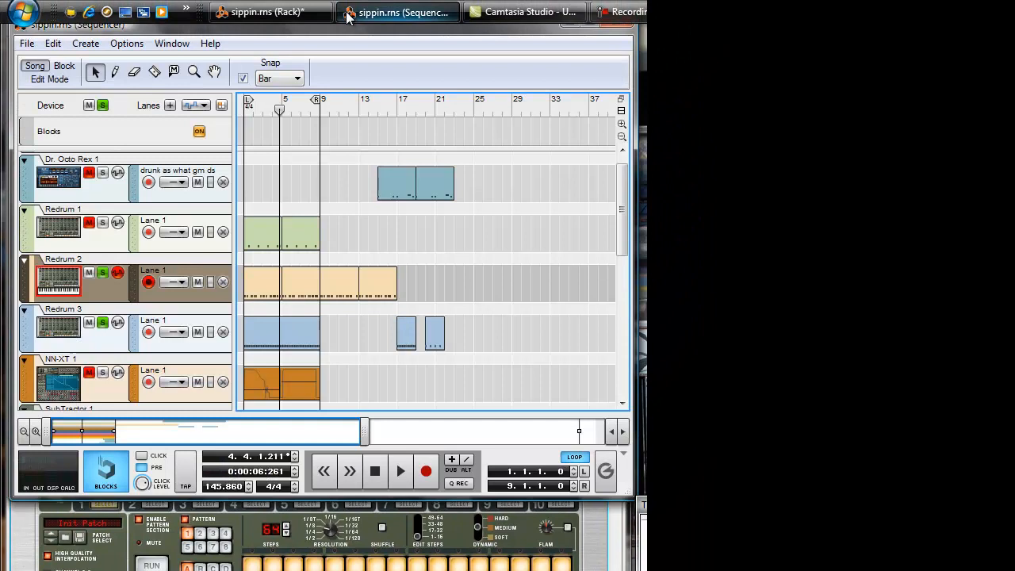
# Bring the sequencer forward to show Redrum 3's copied pattern clips
pyautogui.click(400, 471)
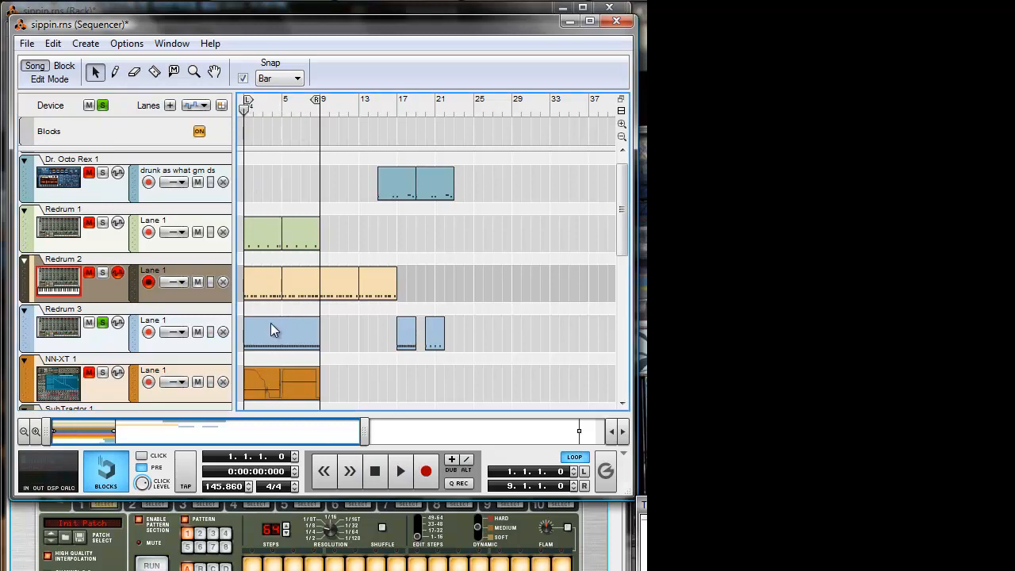
# Shorten Redrum 3's opening clip from 8 bars to 4 and return to its rack device
pyautogui.click(283, 331)
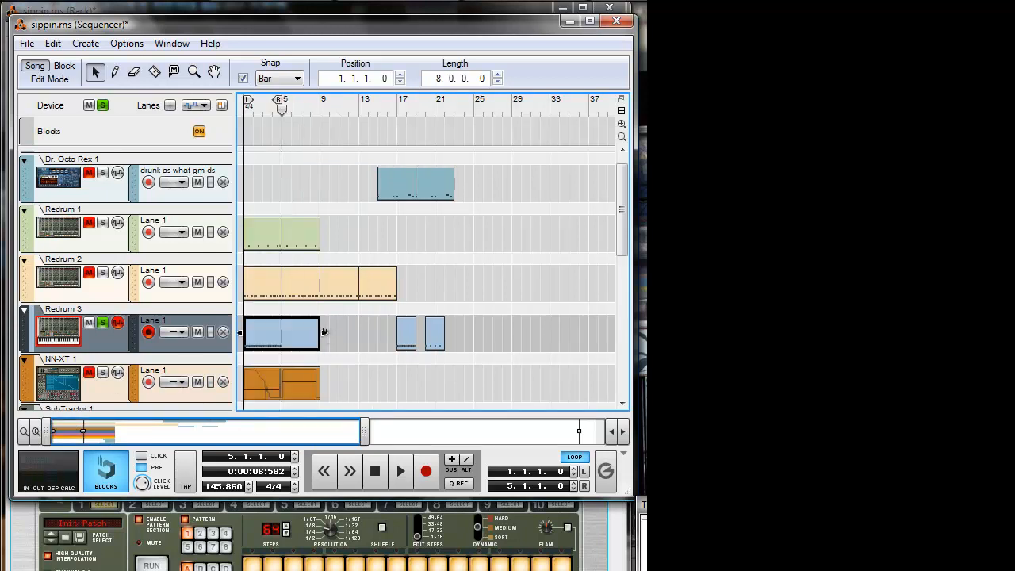
pyautogui.moveTo(320, 331); pyautogui.dragTo(285, 333)
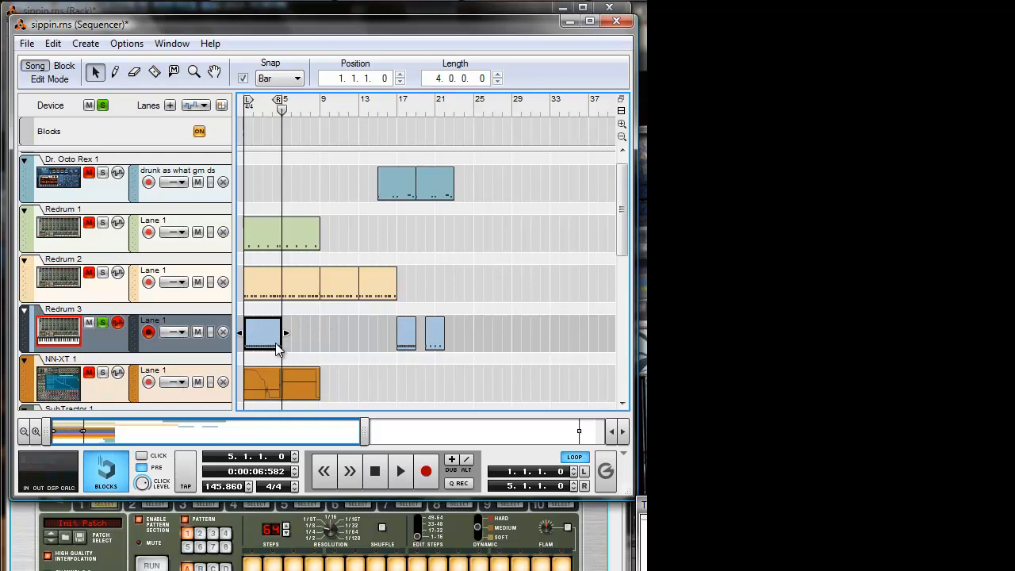
pyautogui.doubleClick(261, 331)
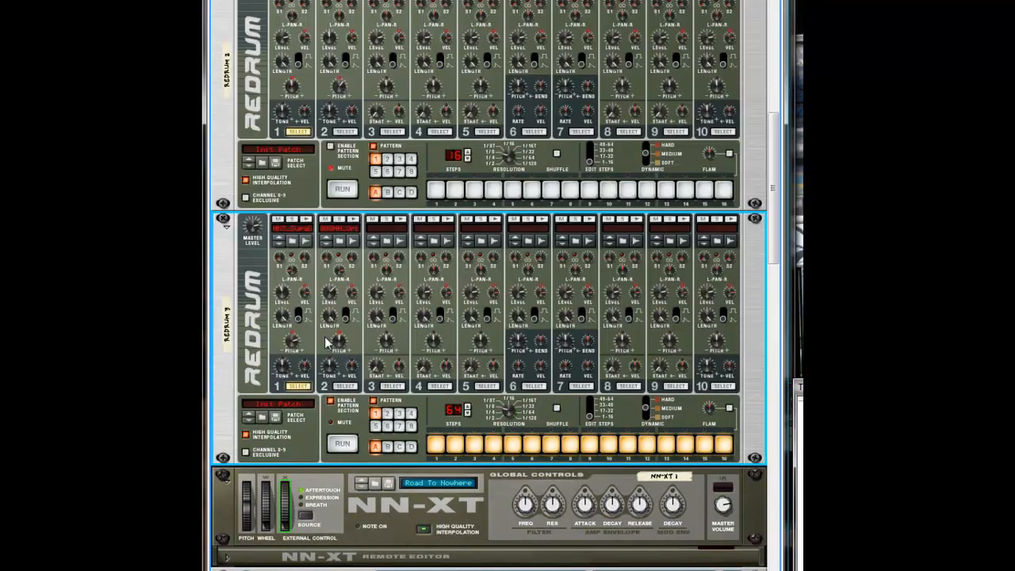
# Copy Redrum 3's current pattern onto its track again from the device context menu
pyautogui.click(387, 412)
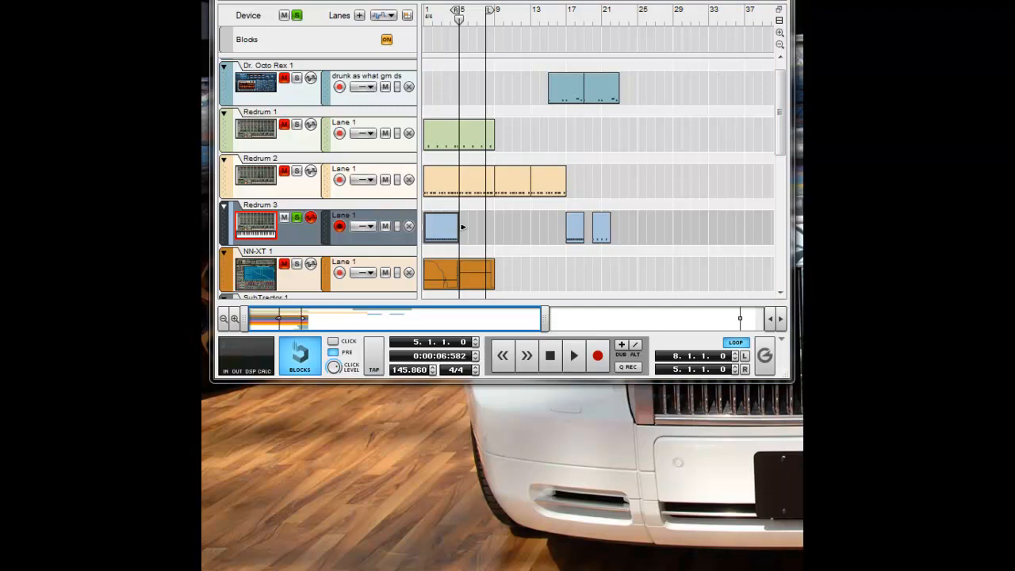
pyautogui.moveTo(365, 214)
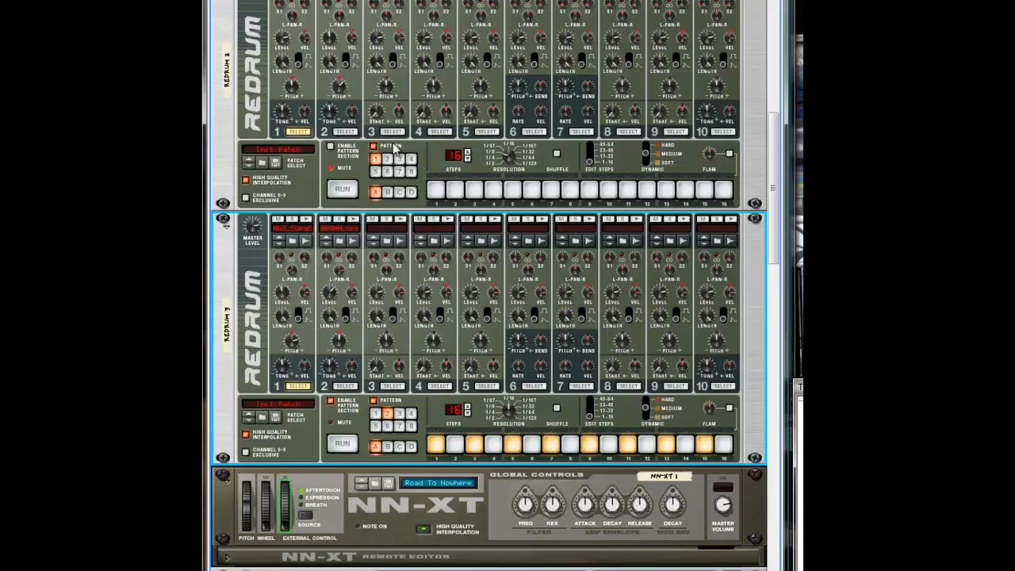
pyautogui.rightClick(393, 146)
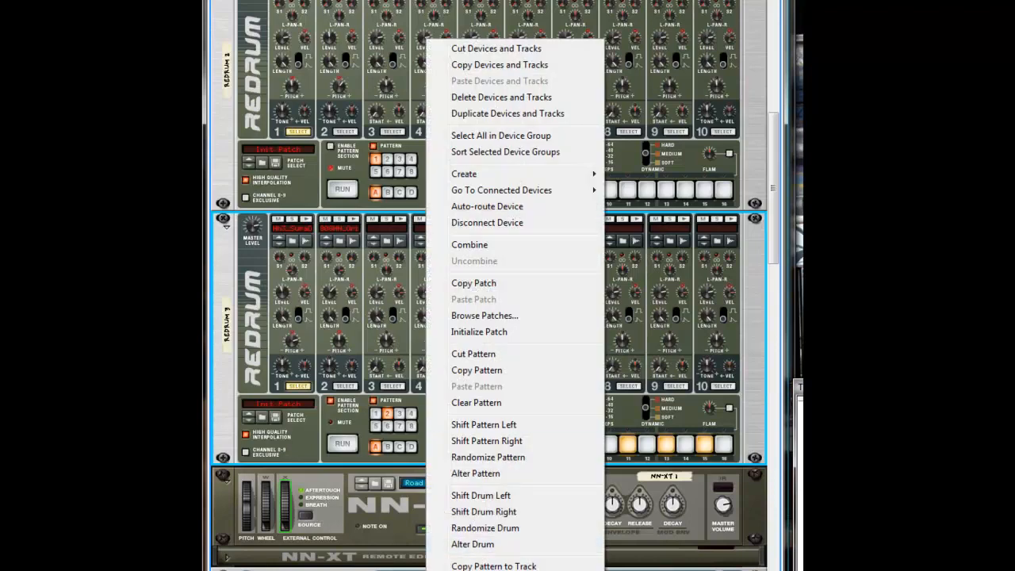
pyautogui.moveTo(493, 564)
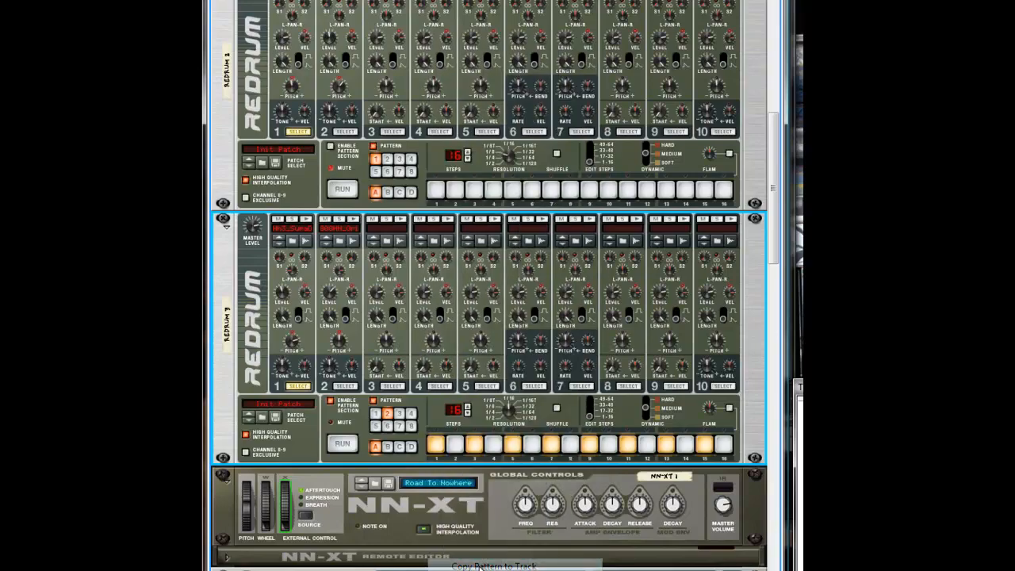
pyautogui.click(396, 3)
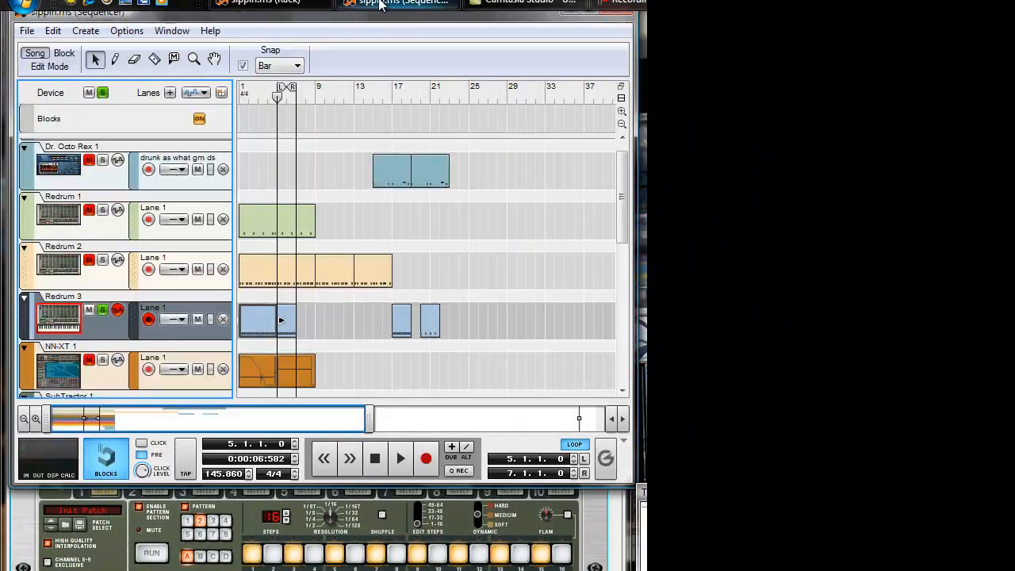
# Play, stop and replay the song from the sequencer to audition the new Redrum 3 clips
pyautogui.click(266, 320)
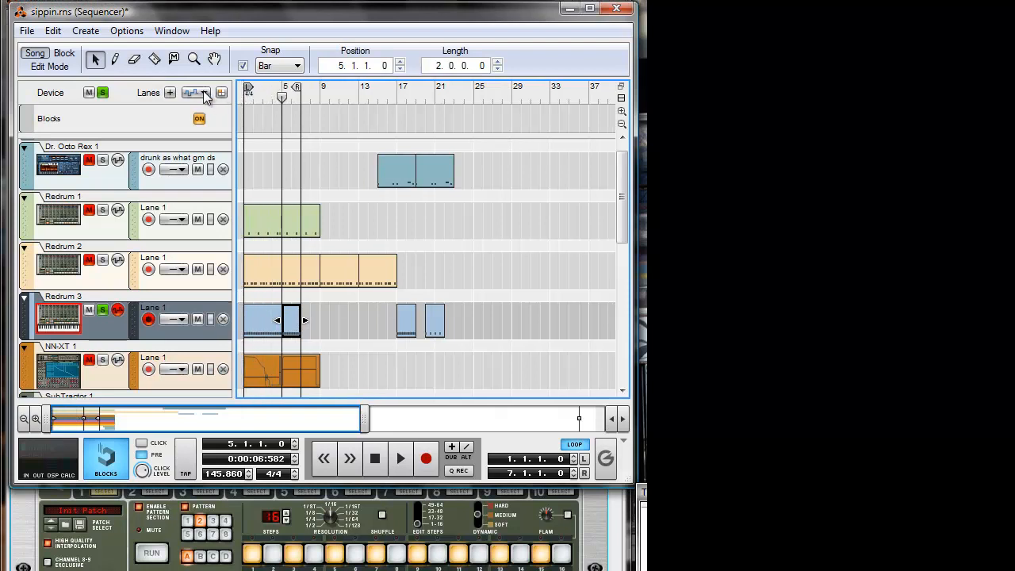
pyautogui.click(399, 459)
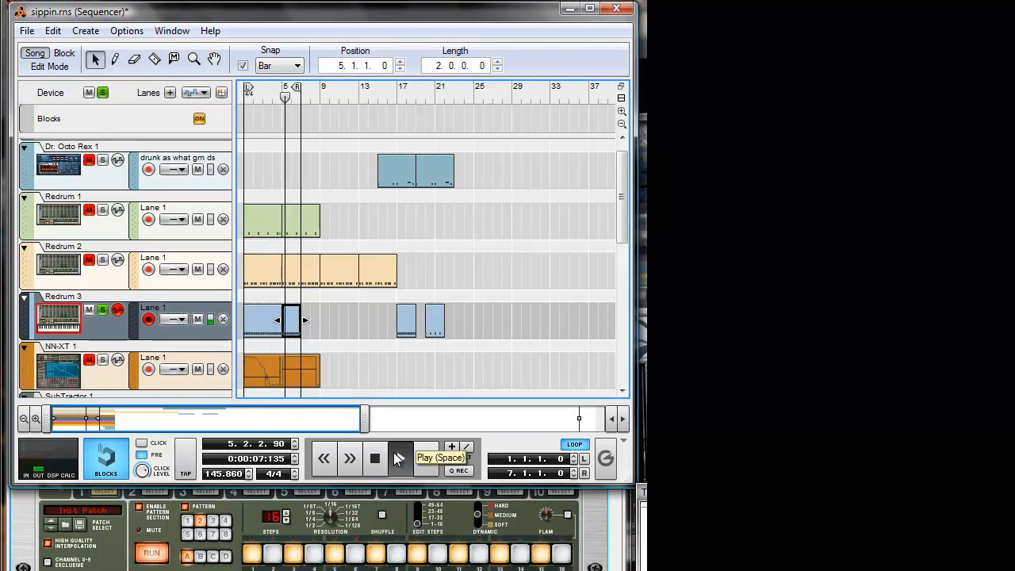
pyautogui.click(400, 457)
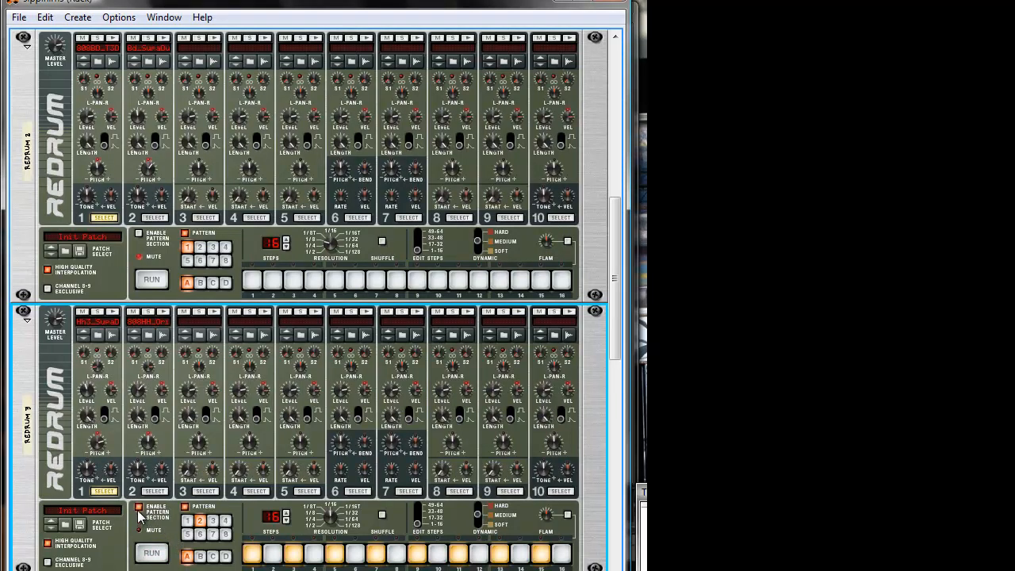
pyautogui.moveTo(140, 508)
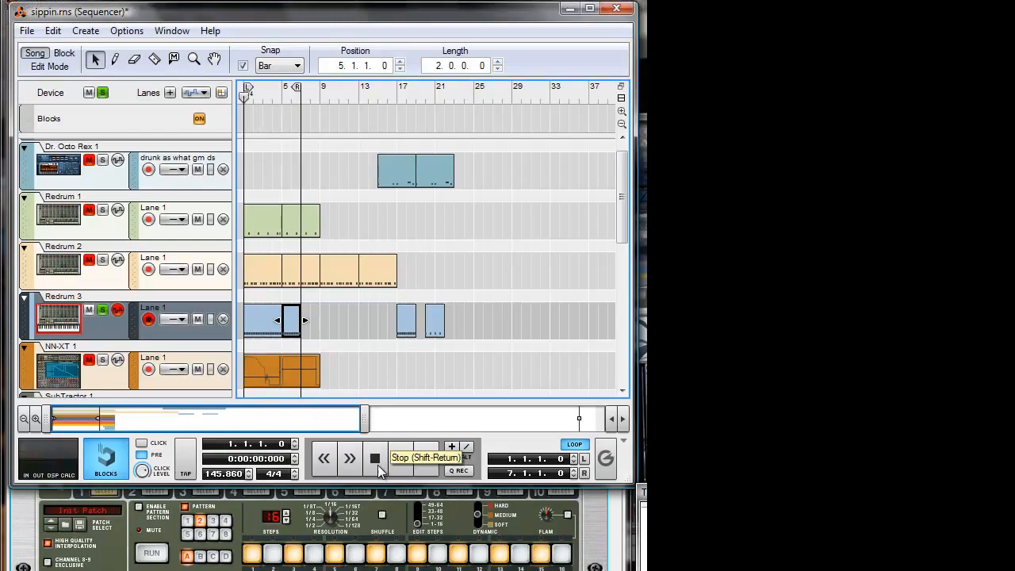
pyautogui.click(374, 459)
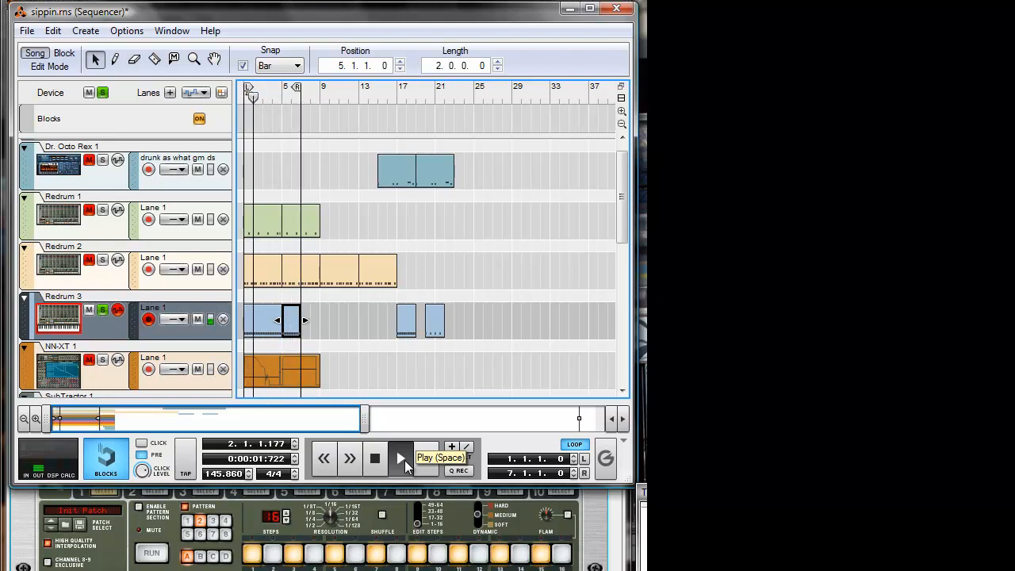
pyautogui.click(400, 459)
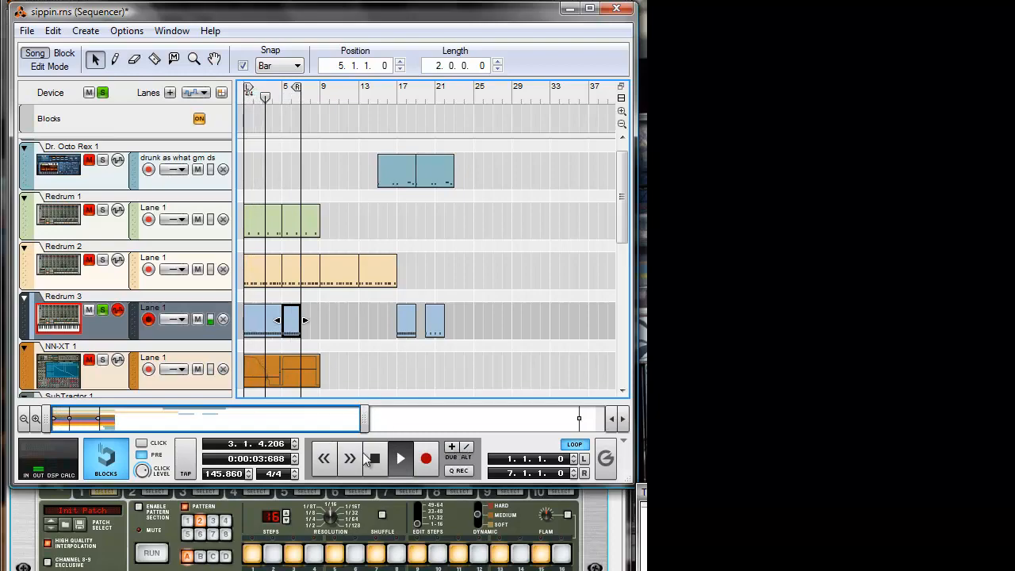
pyautogui.rightClick(278, 320)
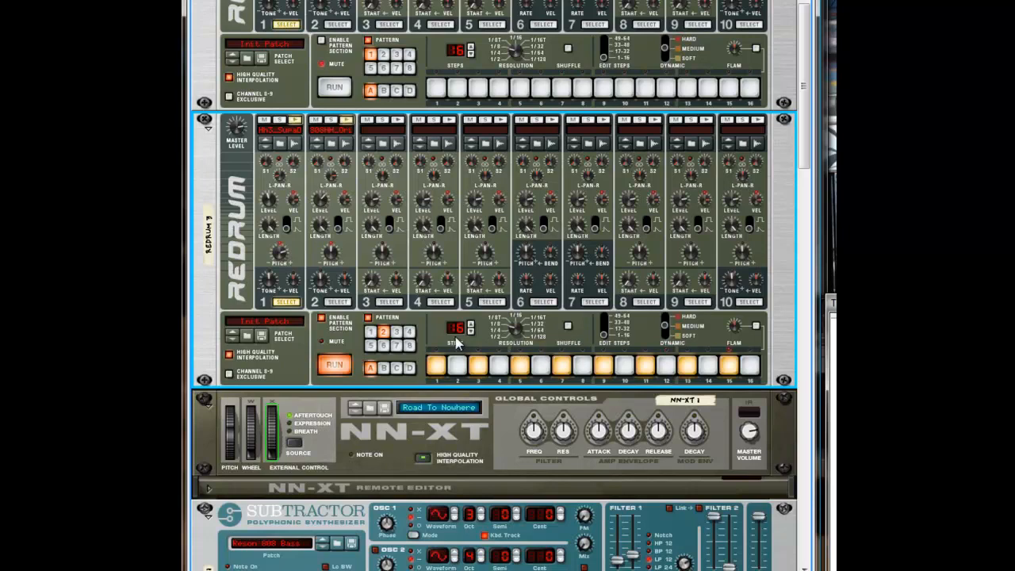
# Shift the lower Redrum's pattern one step right via its context menu
pyautogui.rightClick(456, 343)
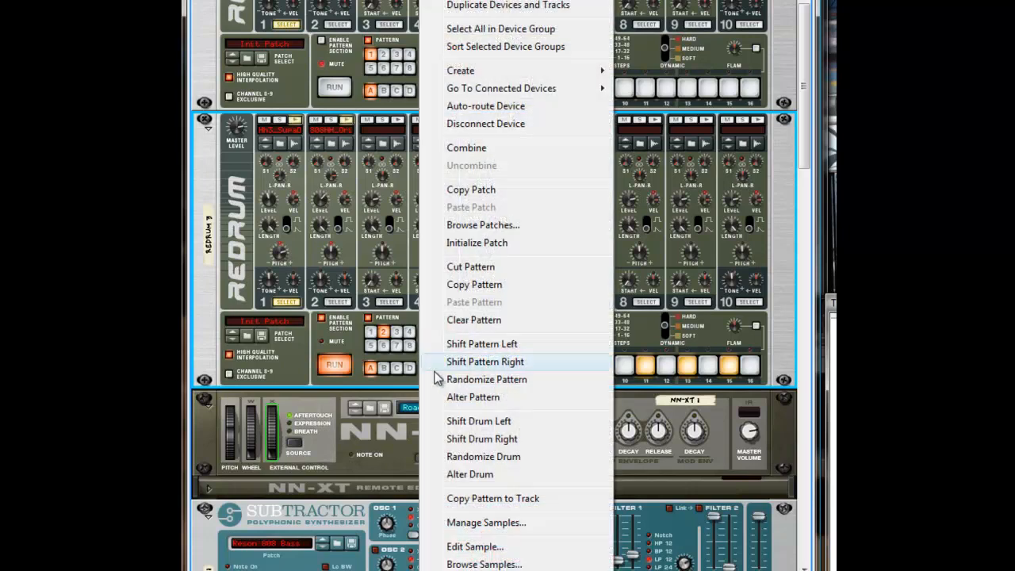
pyautogui.click(485, 362)
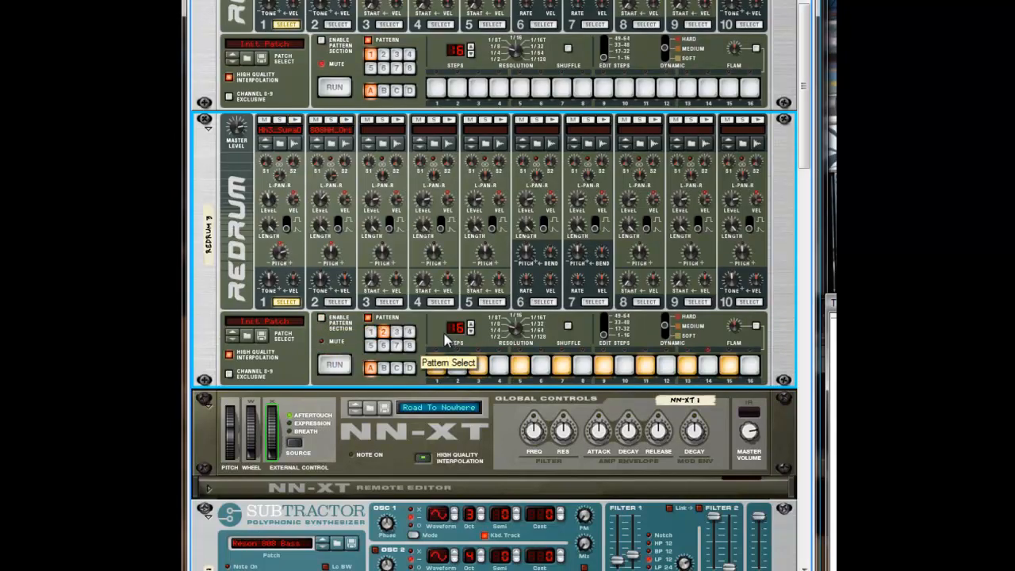
pyautogui.rightClick(447, 336)
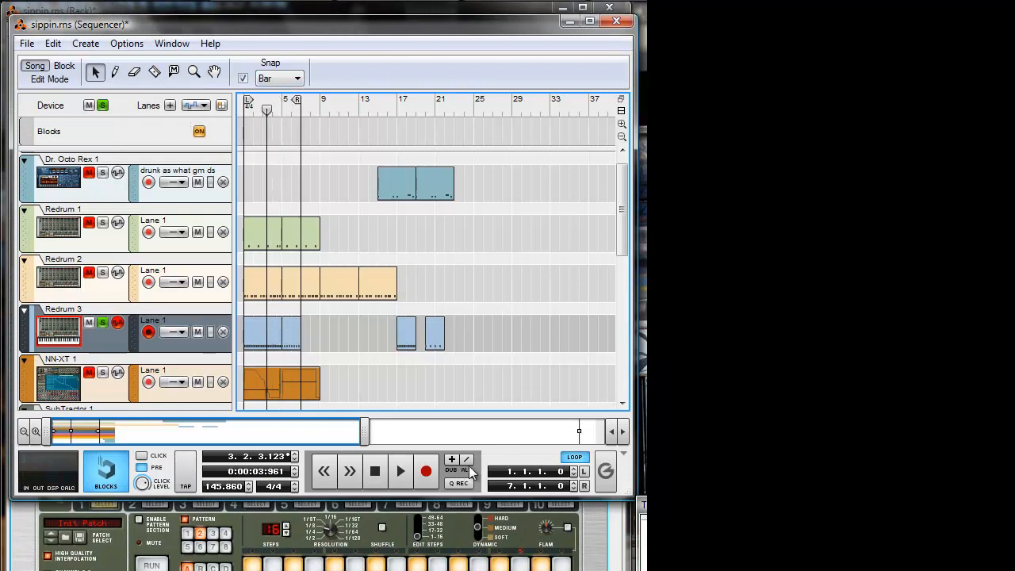
# Restart the song and select the first clip on Redrum 3's track
pyautogui.click(399, 471)
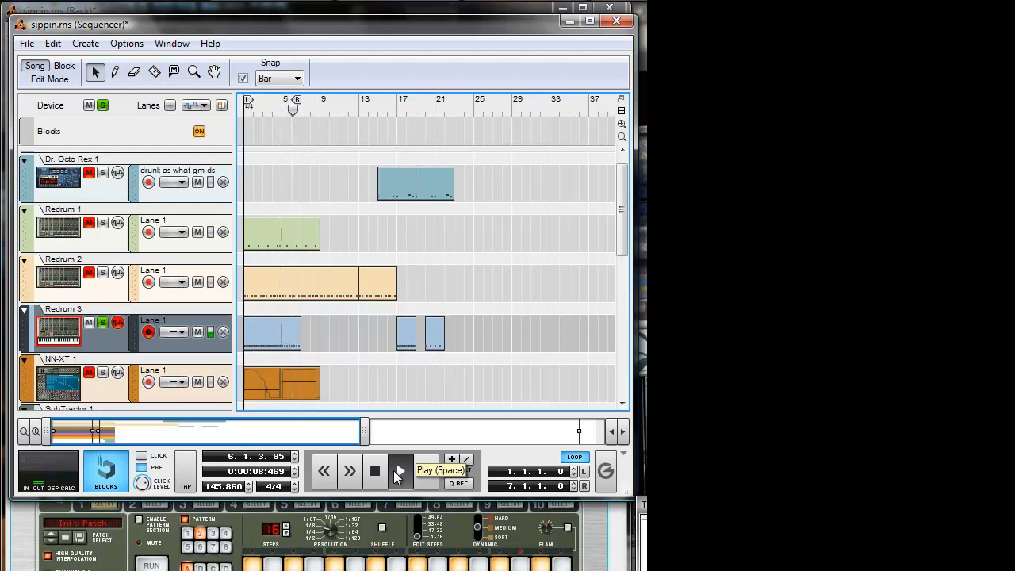
pyautogui.click(374, 471)
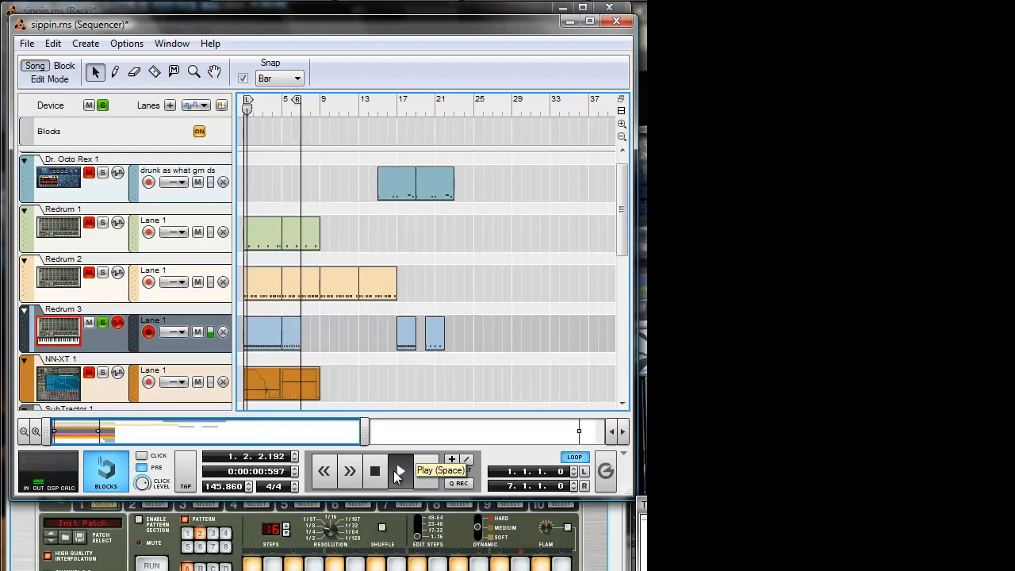
pyautogui.click(400, 470)
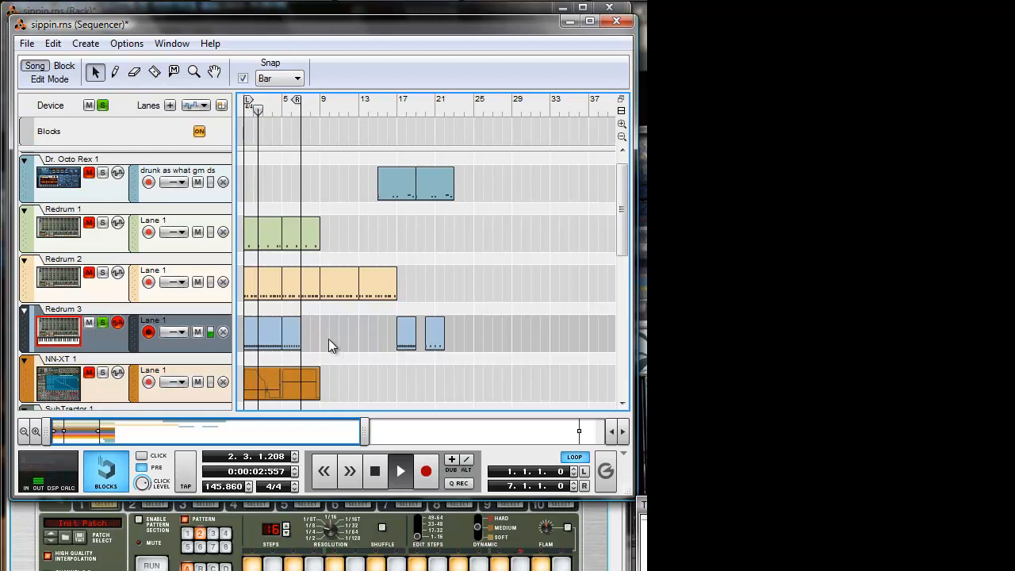
pyautogui.click(270, 333)
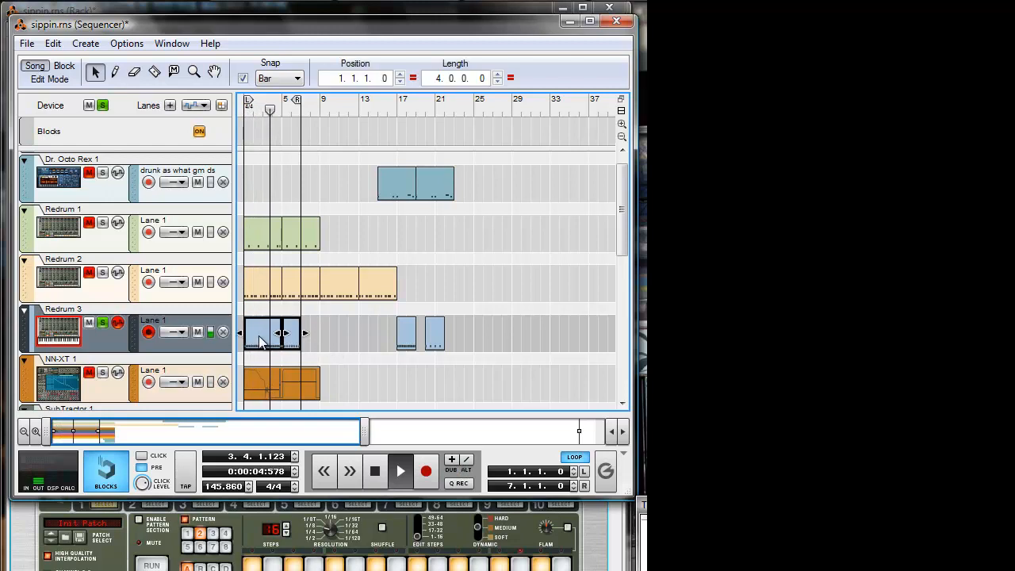
# Delete the unwanted Redrum 3 clip and select the remaining short clip
pyautogui.rightClick(552, 331)
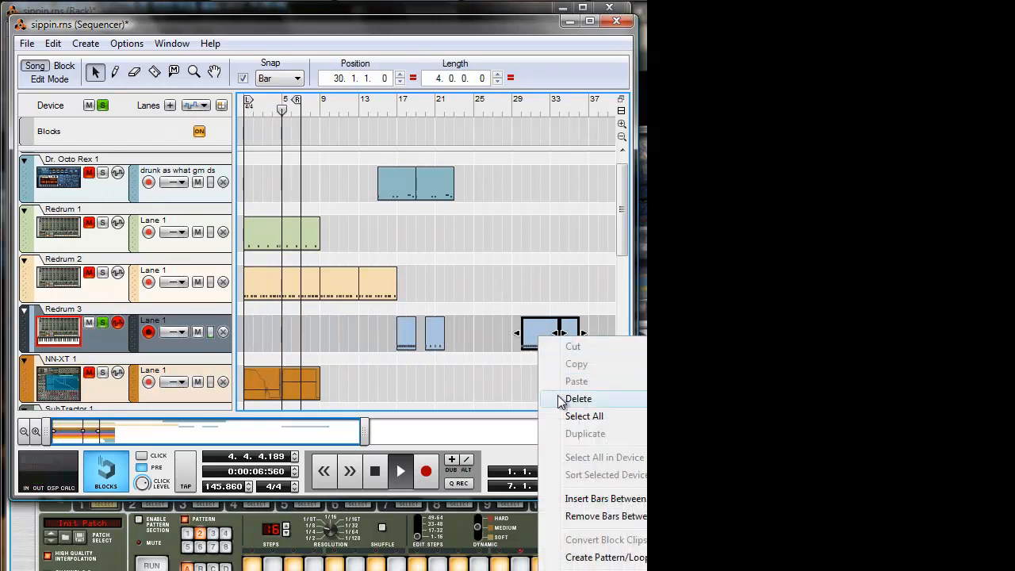
pyautogui.click(577, 398)
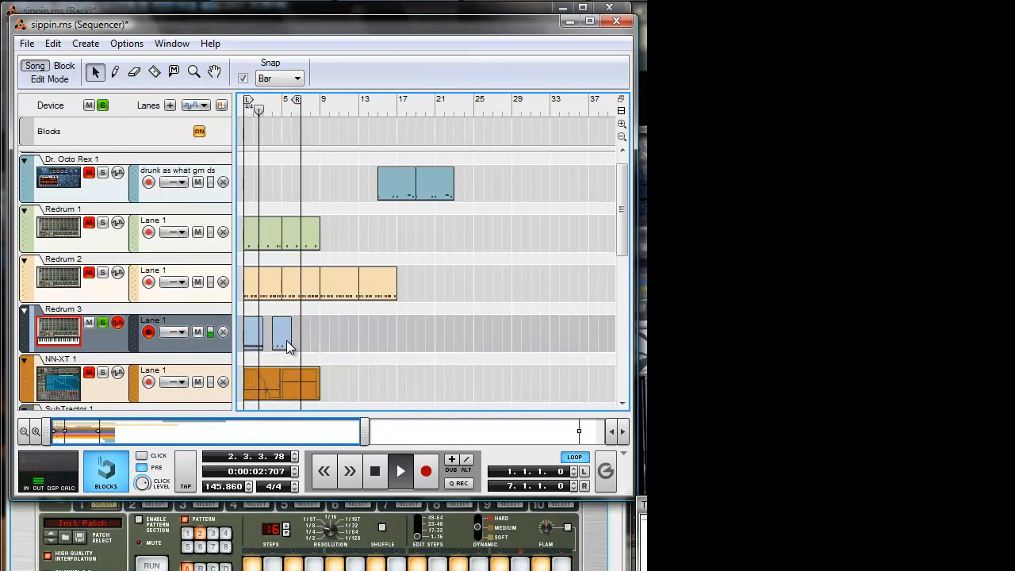
pyautogui.click(269, 333)
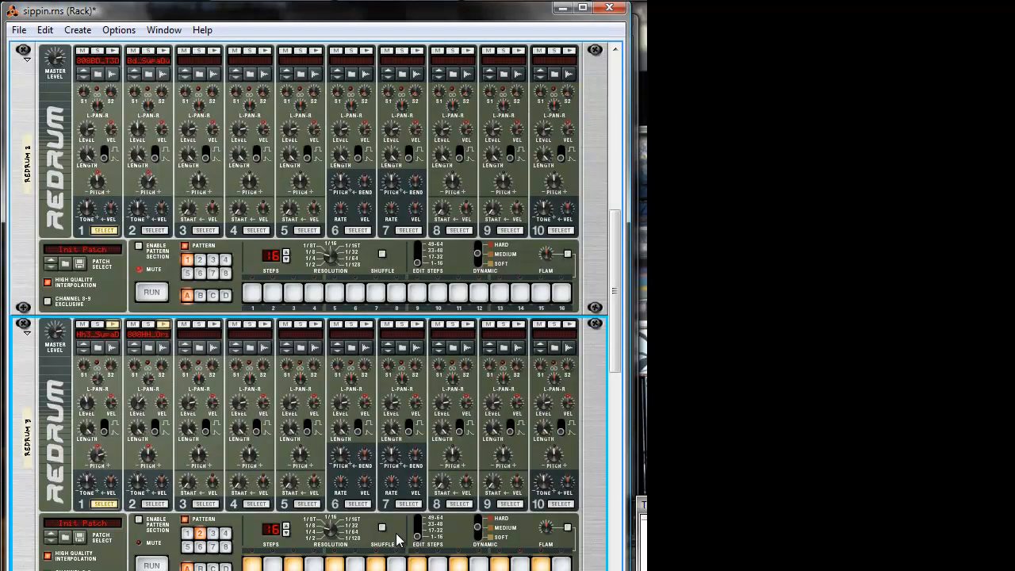
# Scroll the rack down to Redrum 3's 64-step pattern section and set a step dynamic level
pyautogui.click(187, 533)
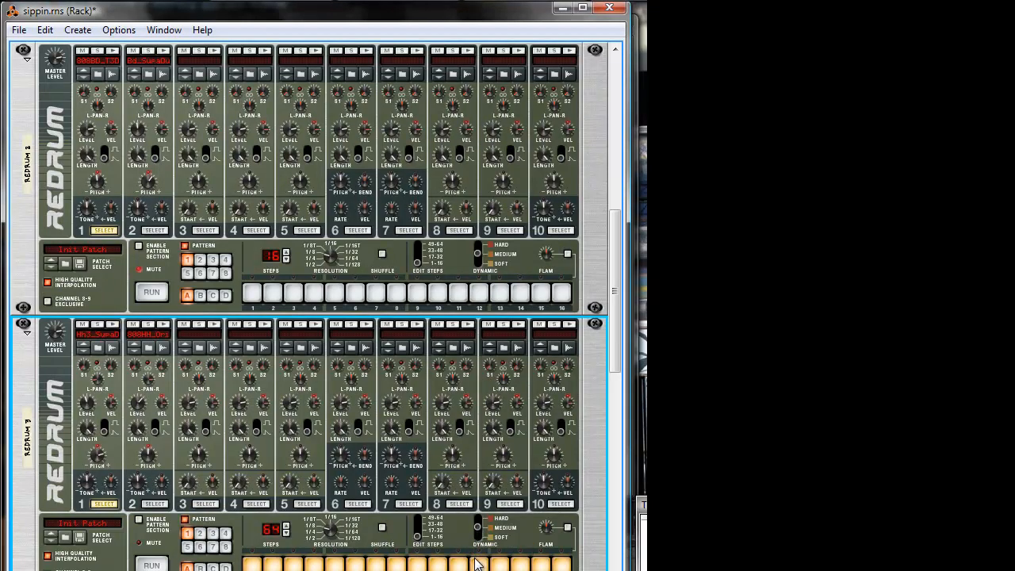
pyautogui.scroll(-3)
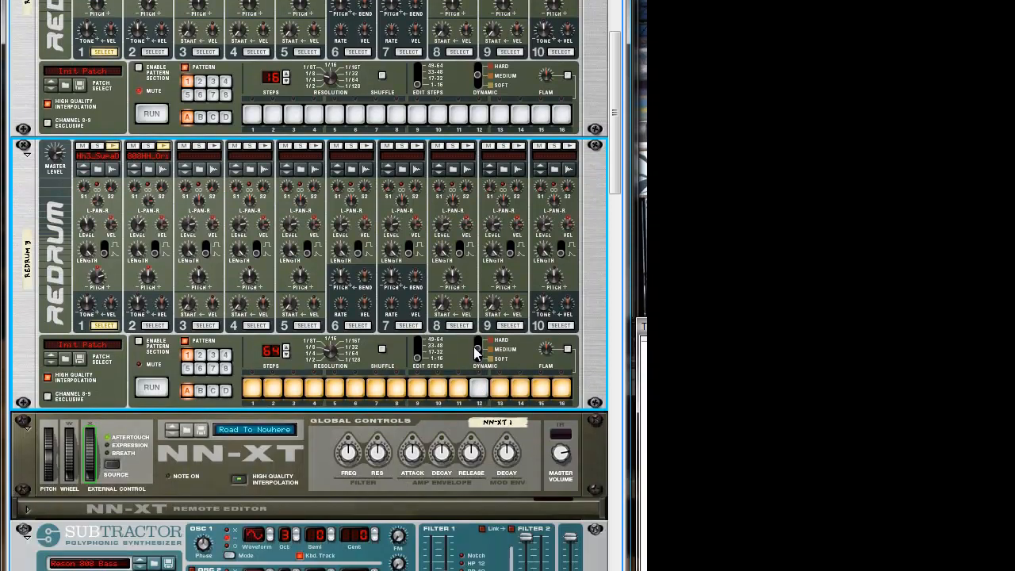
pyautogui.scroll(-3)
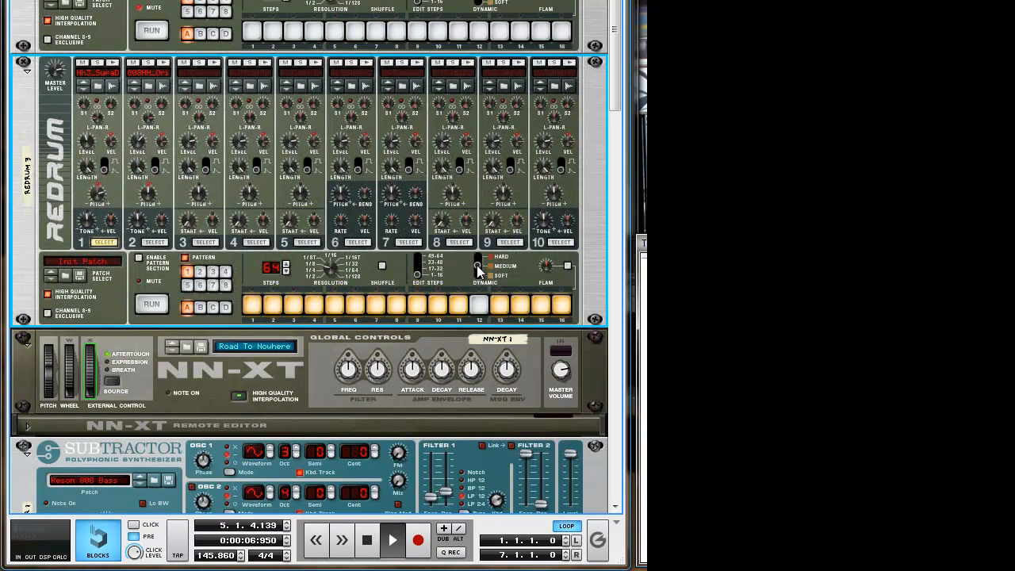
pyautogui.click(479, 305)
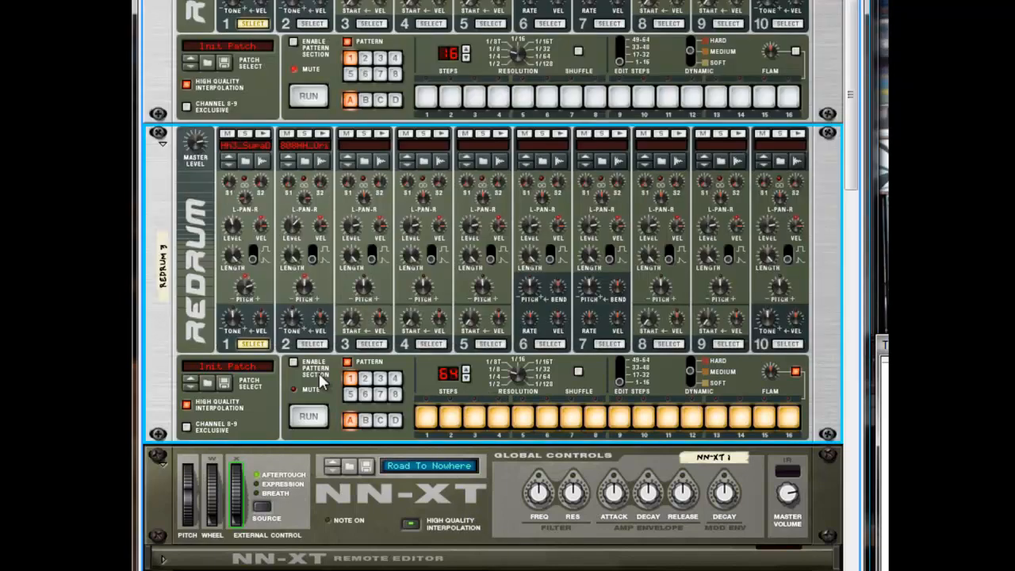
# Enable and run Redrum 3's pattern, cut its length to 16 steps and raise the Flam amount
pyautogui.click(307, 416)
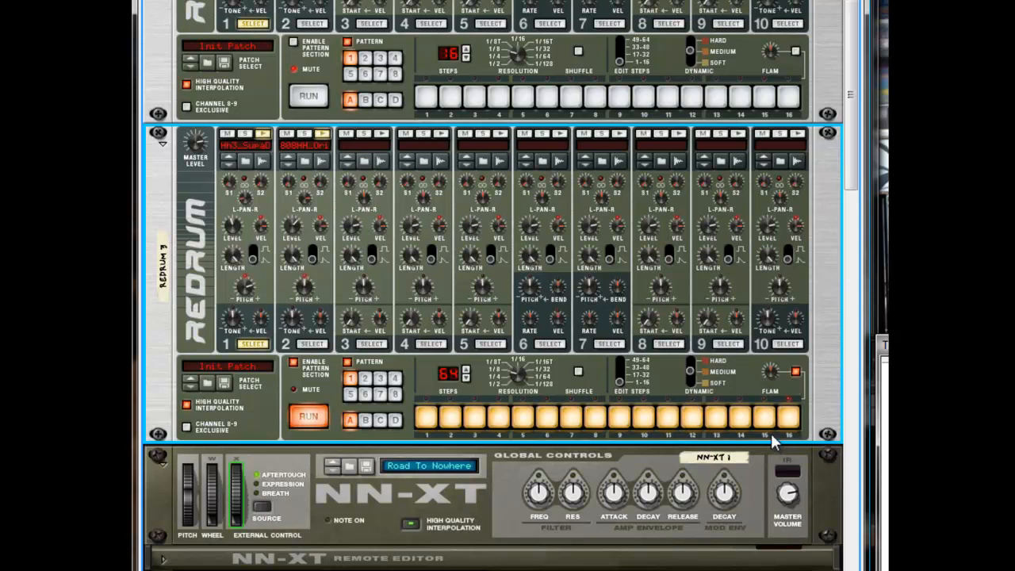
pyautogui.moveTo(593, 412)
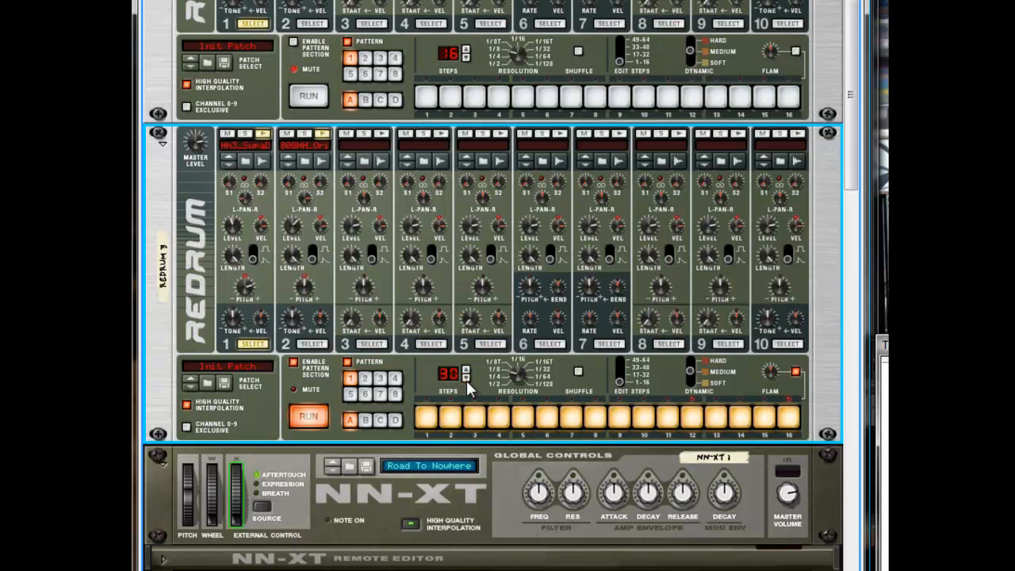
pyautogui.click(467, 377)
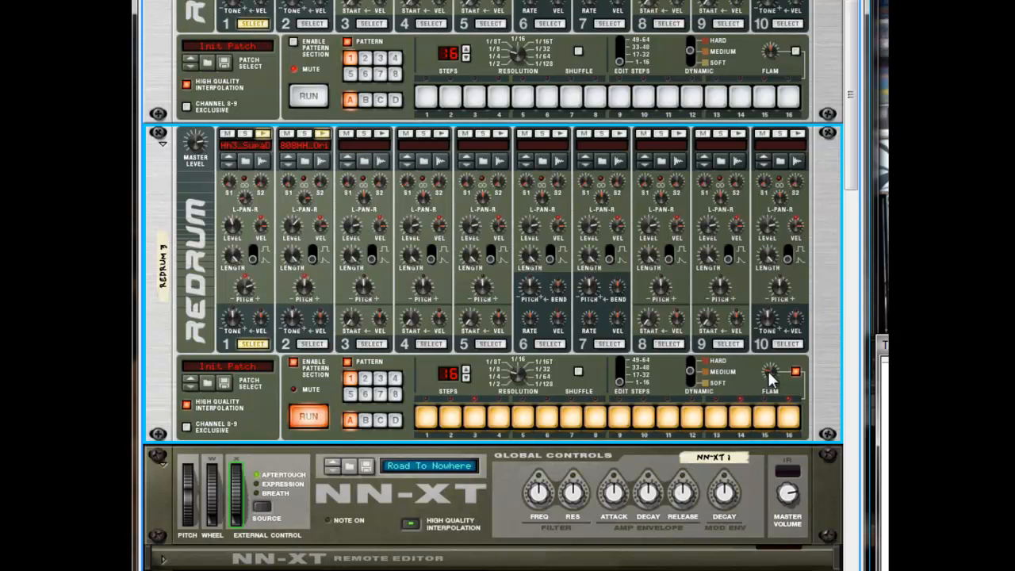
pyautogui.moveTo(769, 373); pyautogui.dragTo(775, 365)
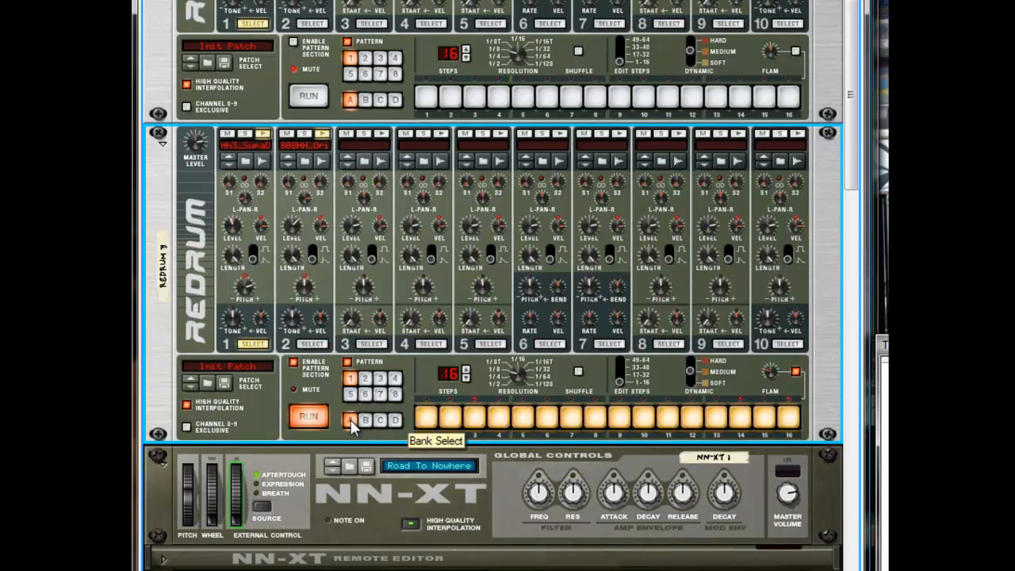
# Move Redrum 3 onto a different pattern bank using the Bank Select buttons
pyautogui.click(307, 416)
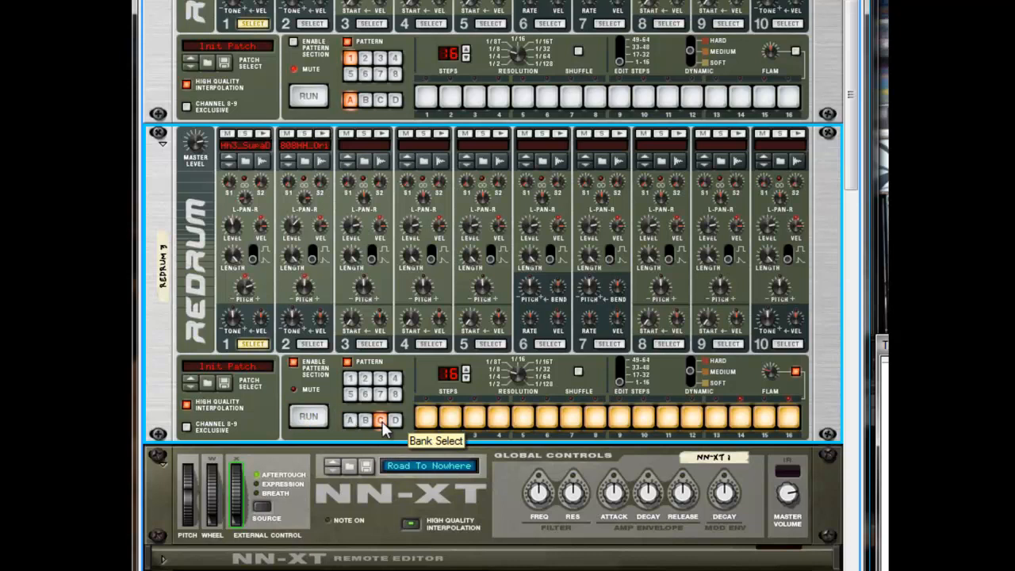
pyautogui.click(395, 420)
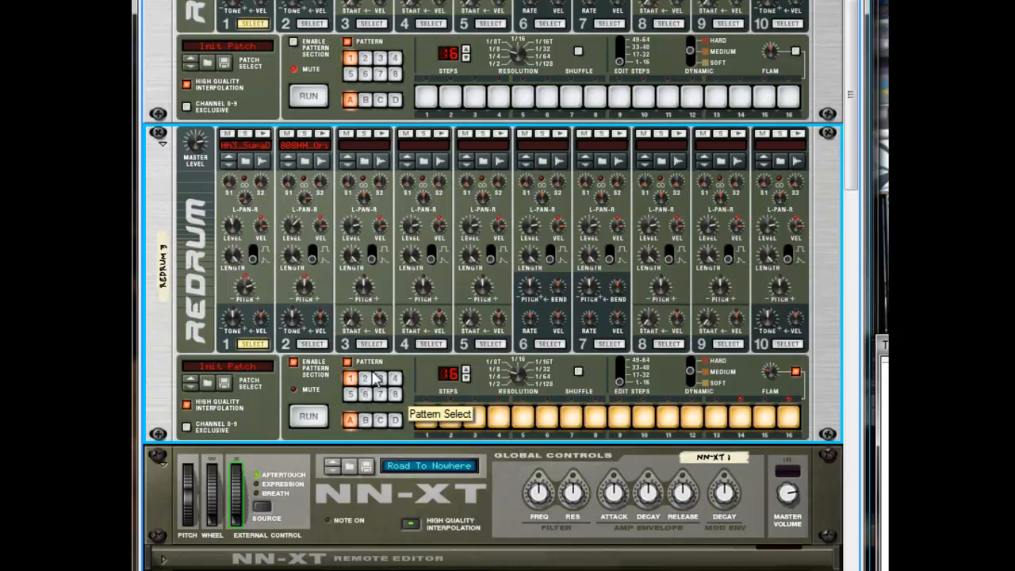
pyautogui.moveTo(377, 418)
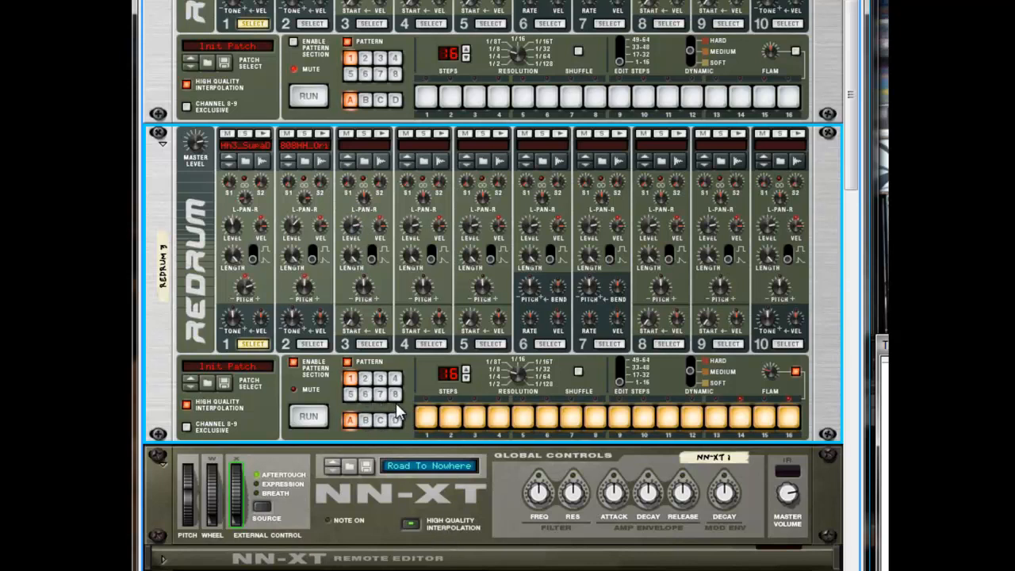
pyautogui.moveTo(362, 393)
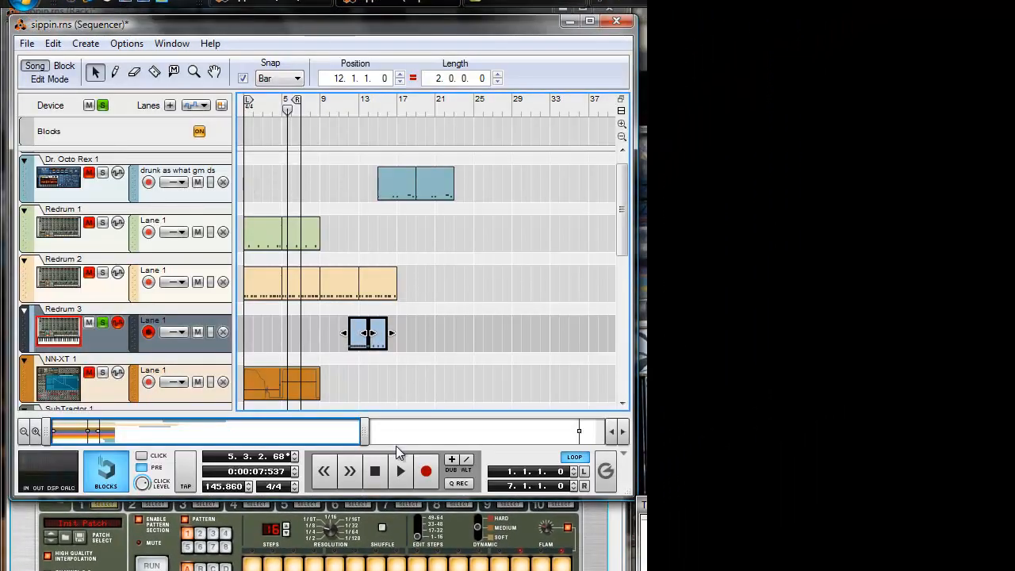
# Play the song, toggle Redrum 3's Enable Pattern Section playback, then stop in the sequencer
pyautogui.click(400, 469)
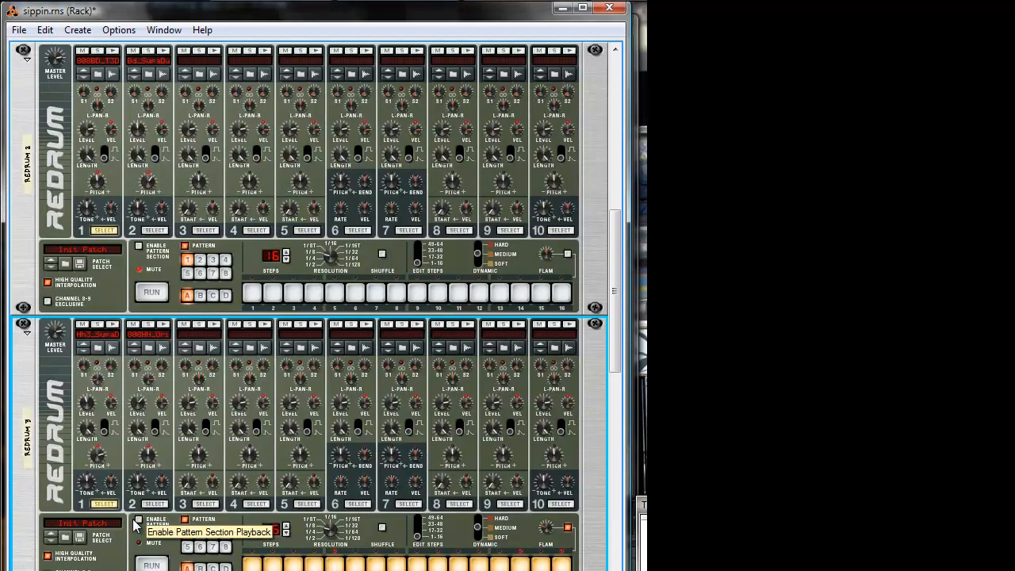
pyautogui.click(396, 11)
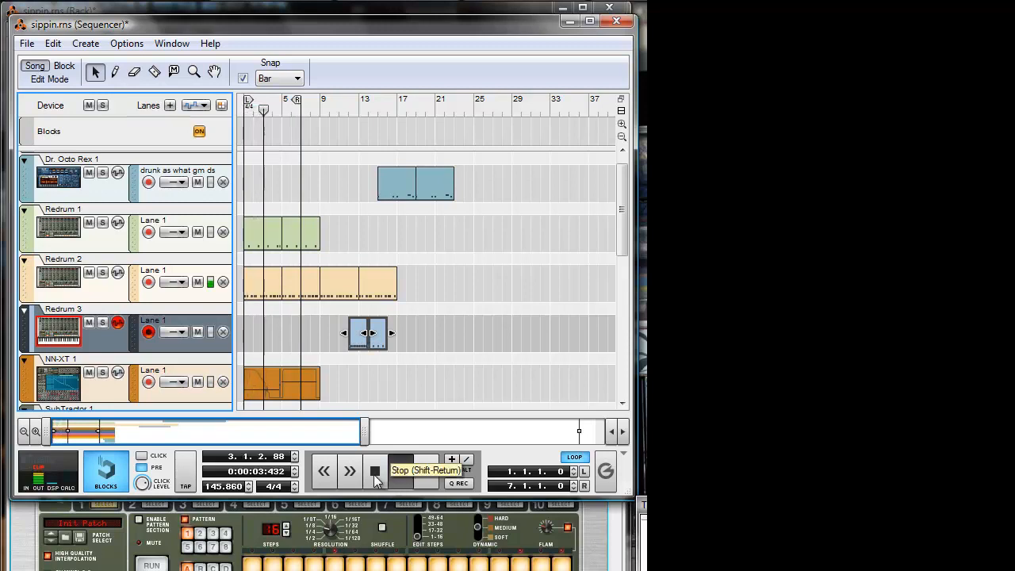
pyautogui.click(375, 469)
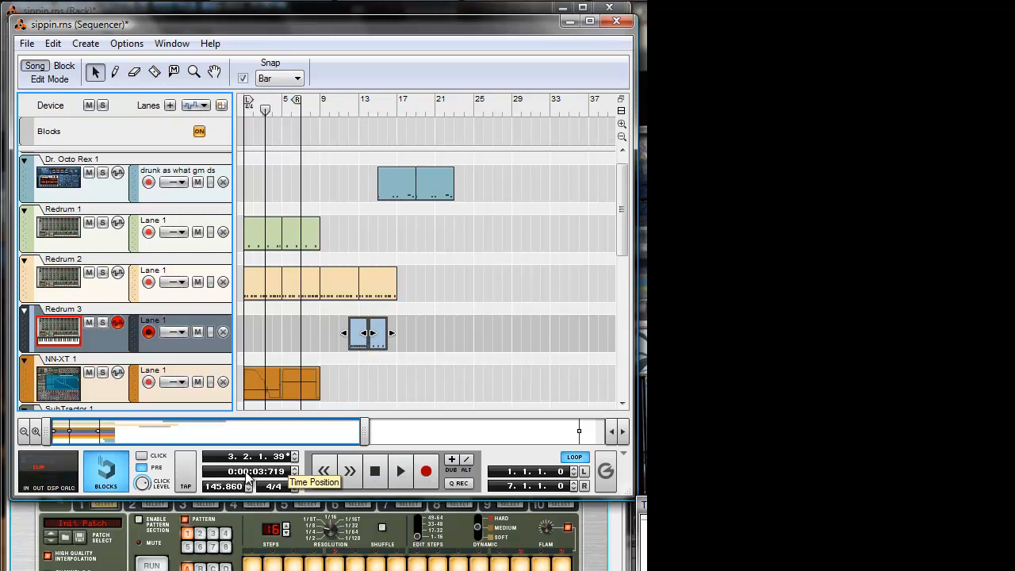